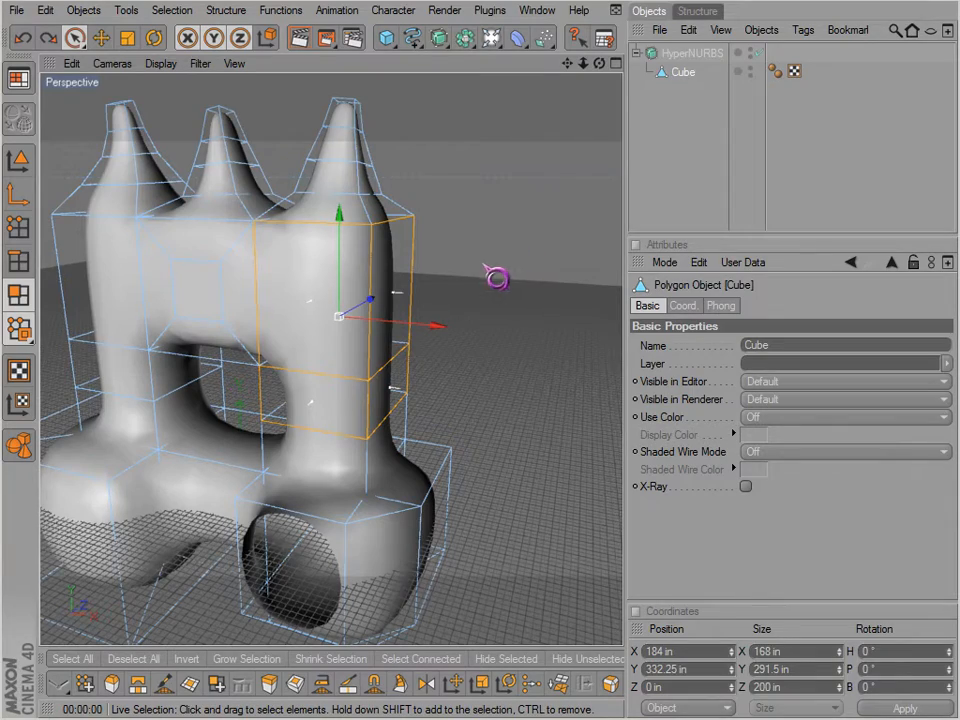
Step: Make an array of the selected polygon with 1 copy after orbiting to view it
{"action": "left_click_drag", "start_coordinate": [490, 280], "coordinate": [550, 456]}
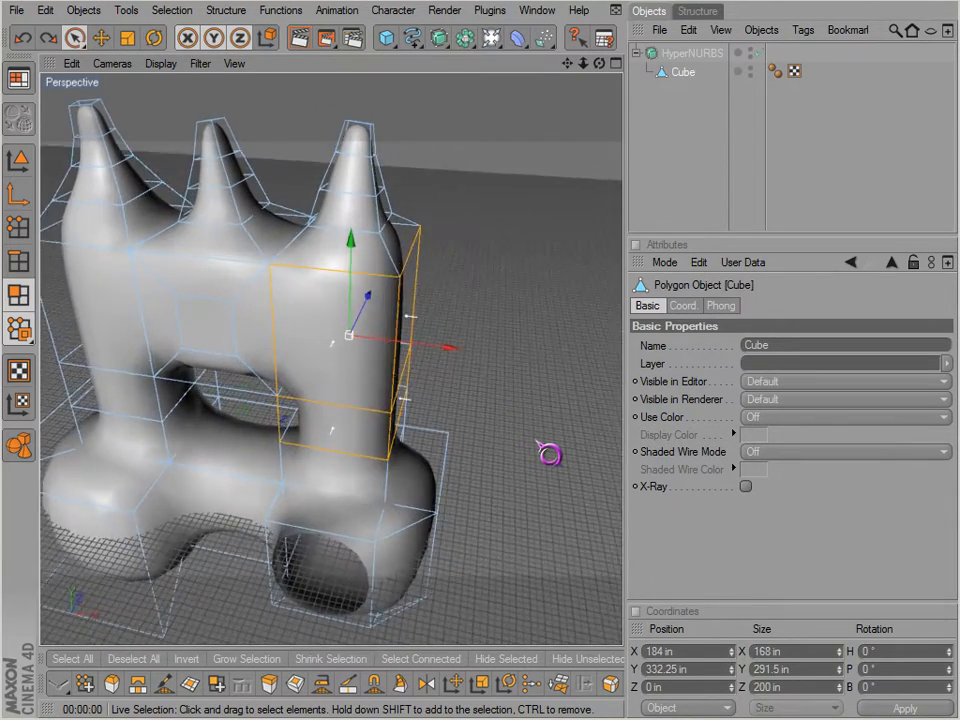
{"action": "left_click_drag", "start_coordinate": [548, 452], "coordinate": [418, 248]}
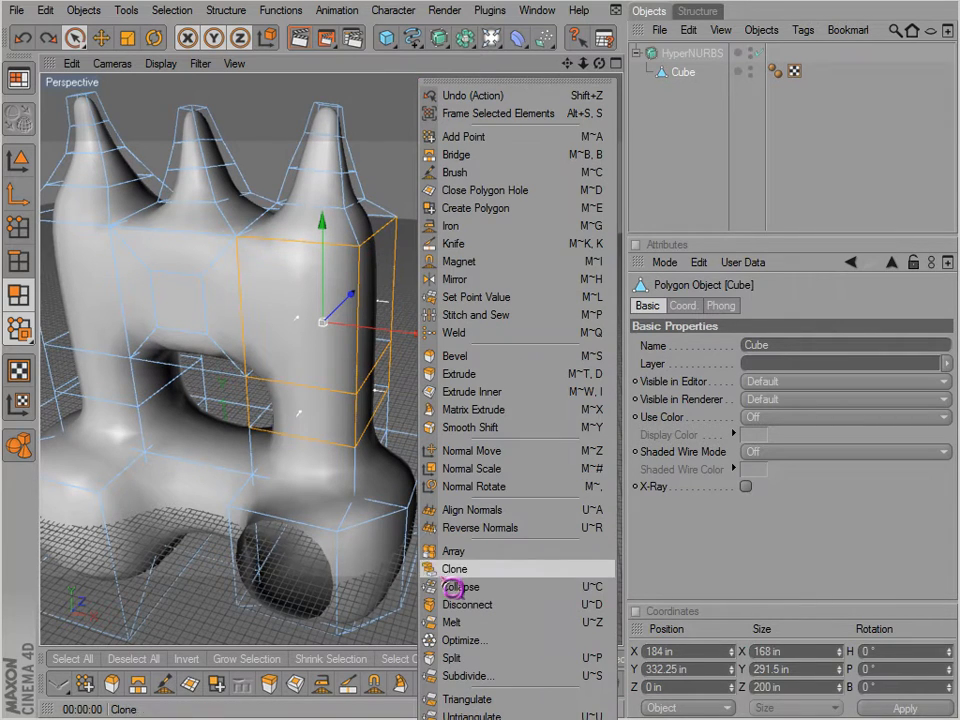
{"action": "left_click", "coordinate": [452, 550]}
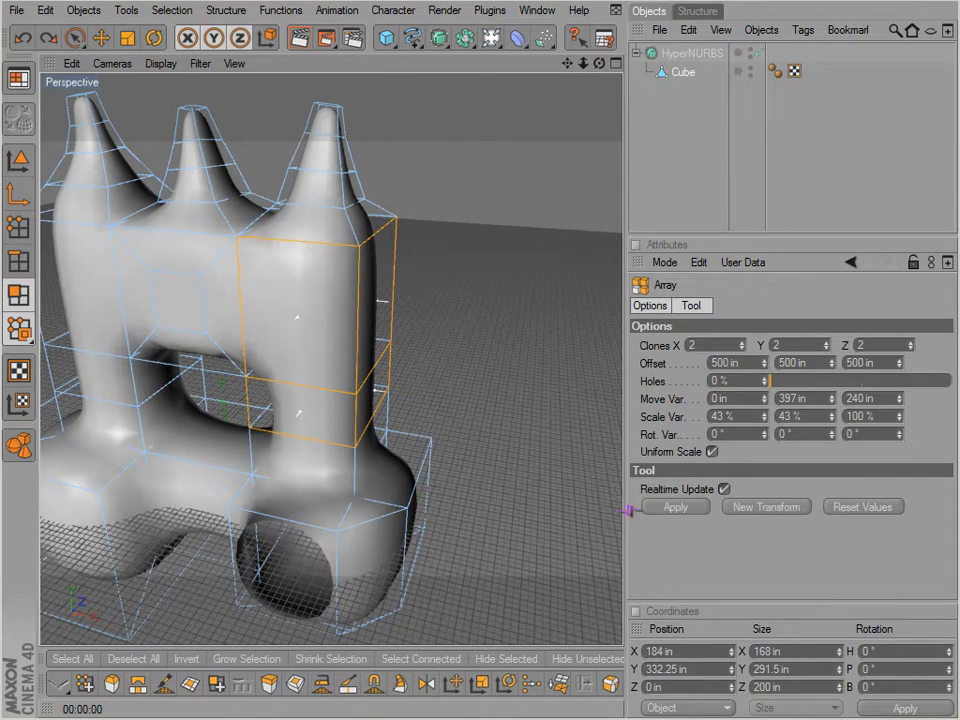
{"action": "left_click", "coordinate": [674, 508]}
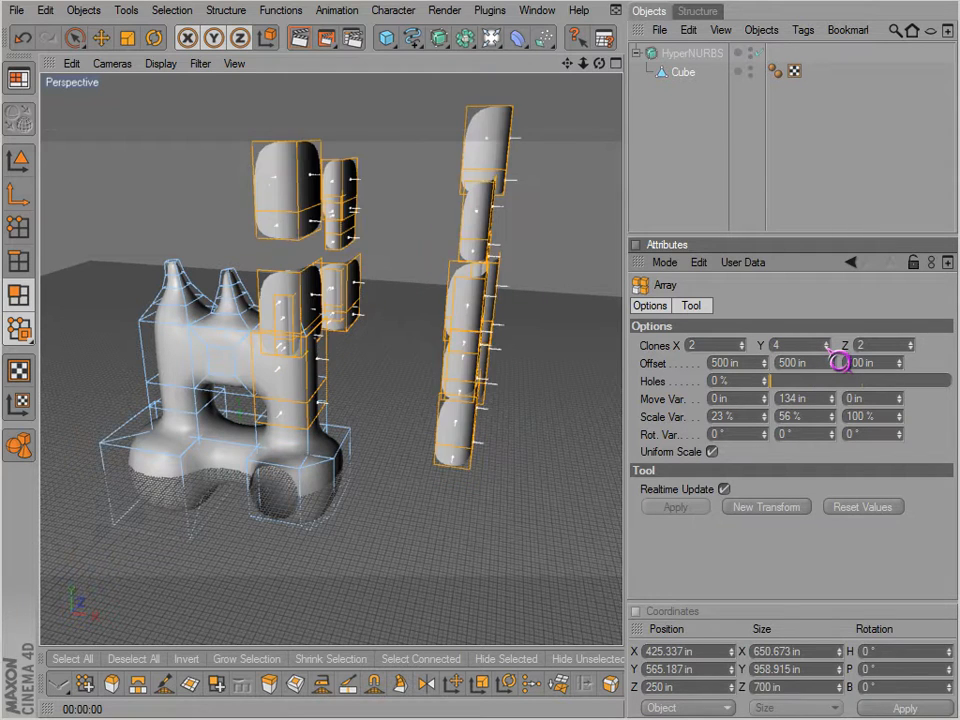
{"action": "type", "text": "10"}
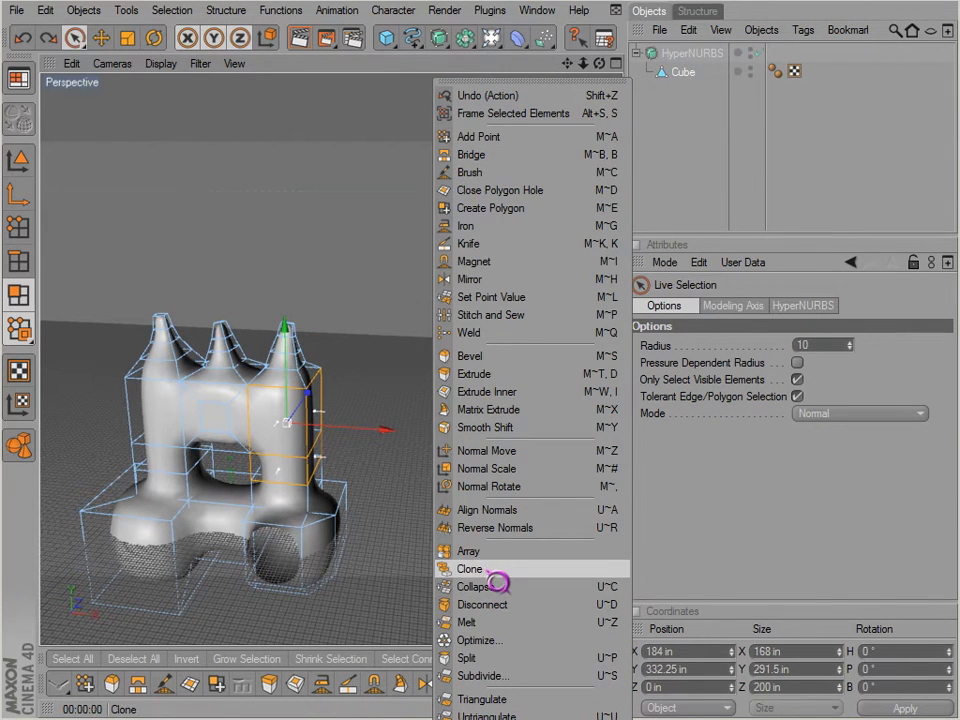
Step: Clone the selected polygon and adjust the clones' random move variation
{"action": "left_click", "coordinate": [468, 568]}
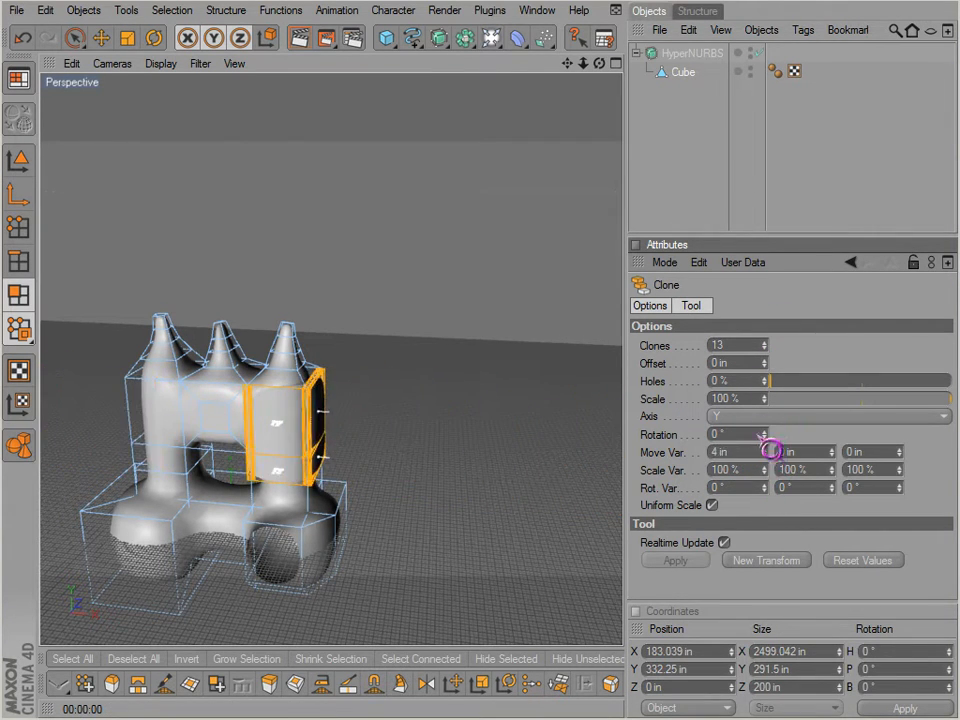
{"action": "left_click_drag", "start_coordinate": [760, 452], "coordinate": [780, 452]}
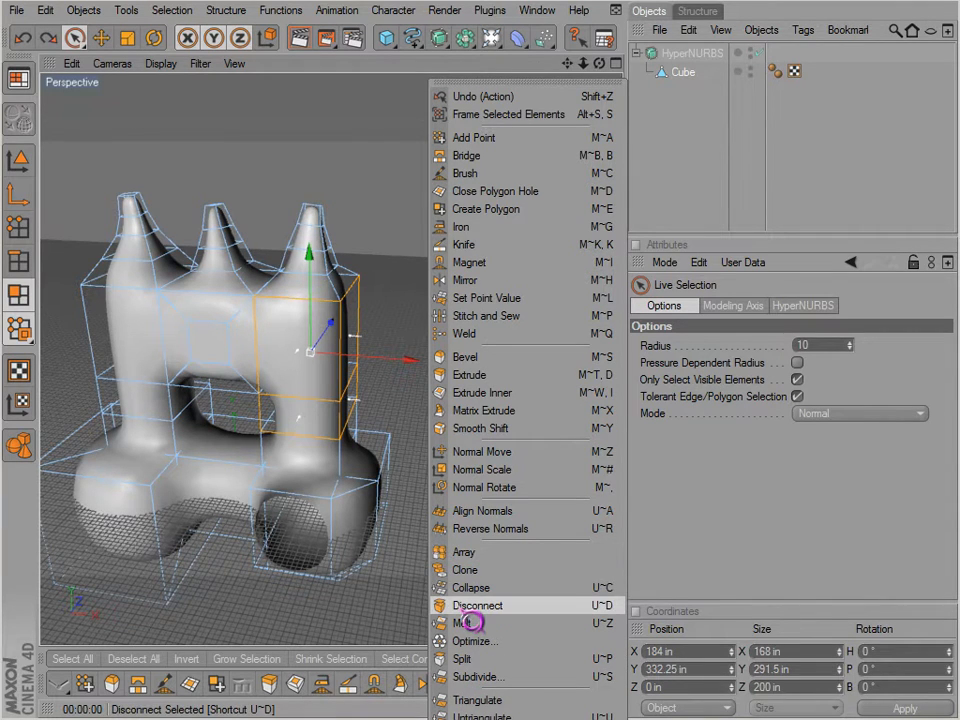
Step: Disconnect the selected polygon from the mesh with Preserve Groups ticked
{"action": "left_click", "coordinate": [478, 604]}
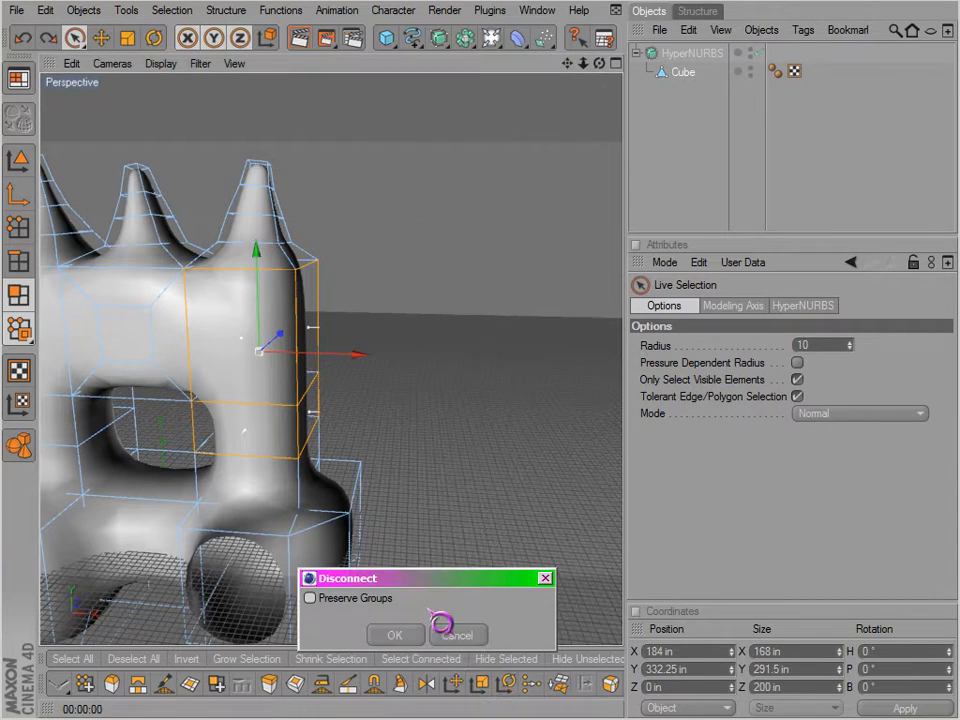
{"action": "left_click", "coordinate": [308, 596]}
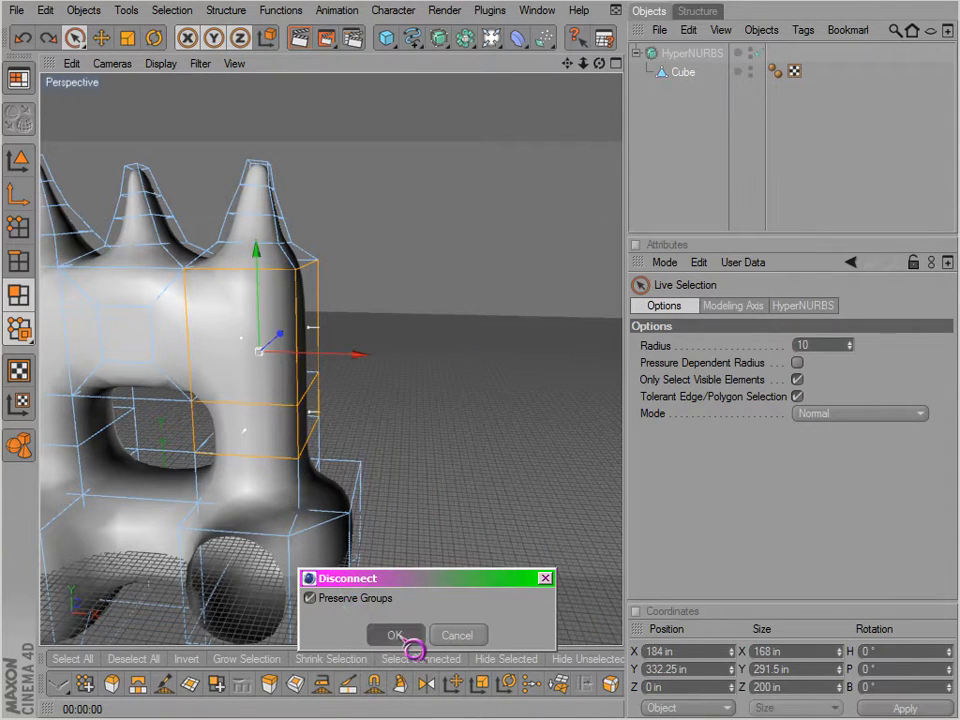
{"action": "left_click", "coordinate": [392, 636]}
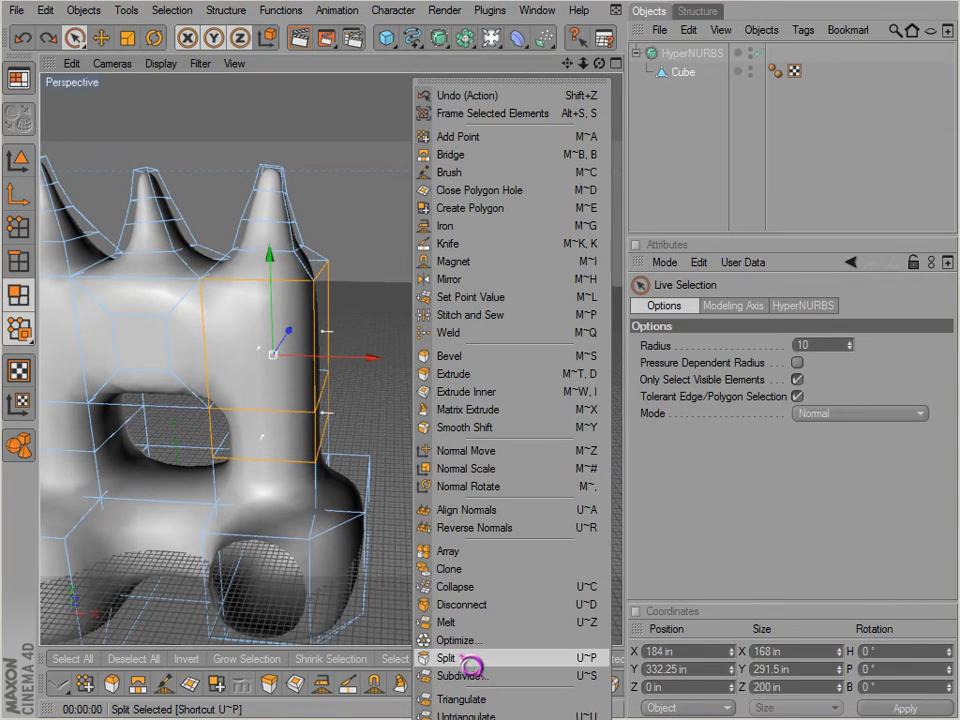
{"action": "mouse_move", "coordinate": [460, 676]}
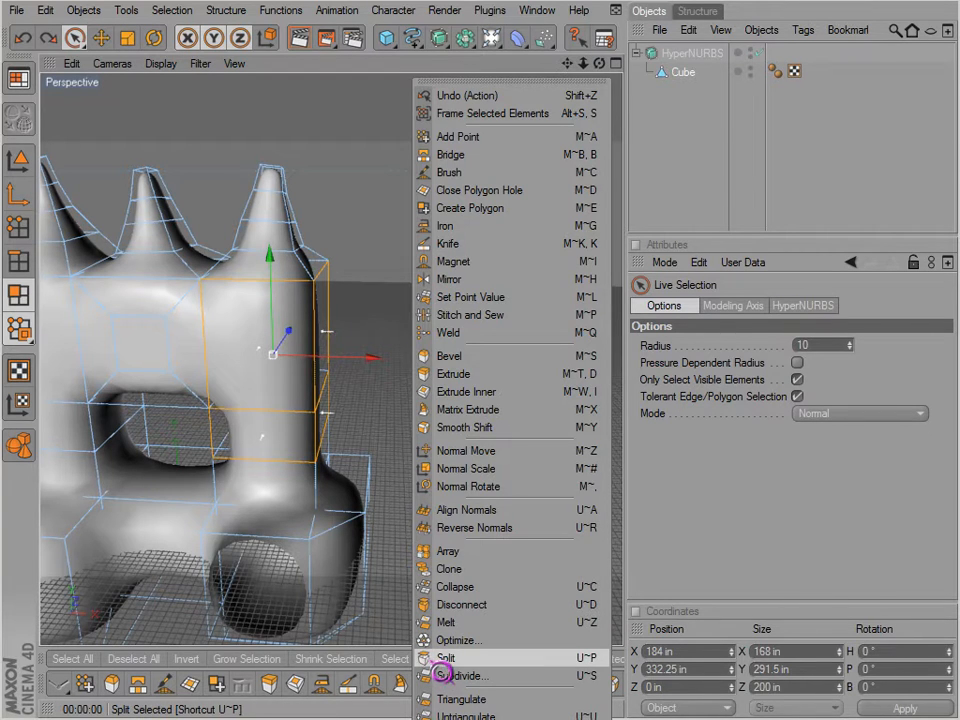
Step: Split the selected polygon off the monster mesh into its own object
{"action": "left_click", "coordinate": [446, 656]}
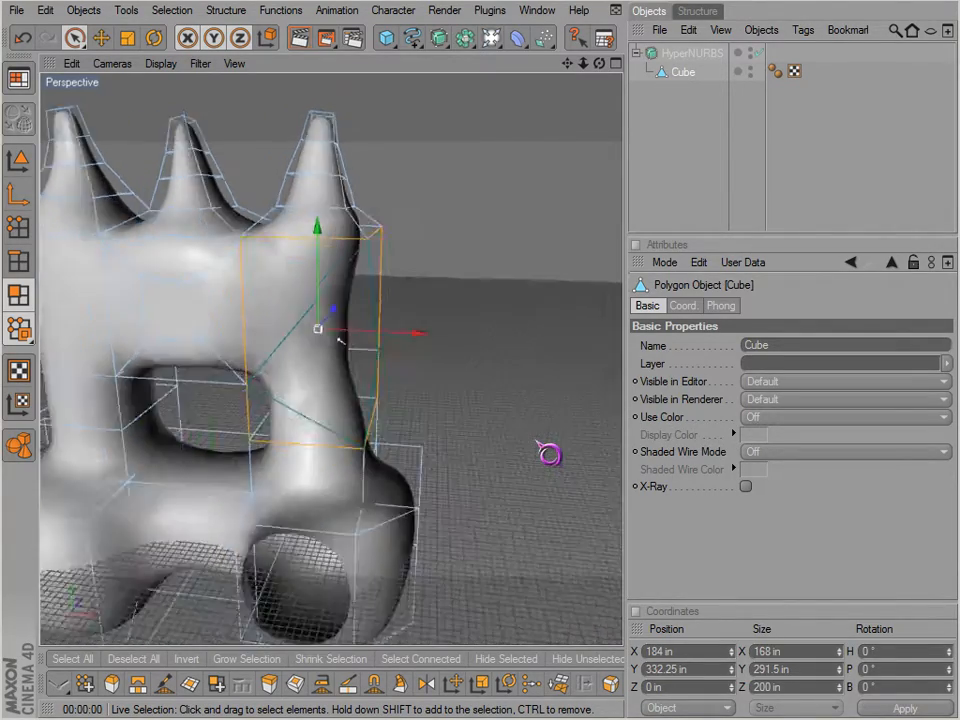
Step: Untriangulate the selected block's faces, merging its triangles back into quads
{"action": "left_click_drag", "start_coordinate": [548, 452], "coordinate": [432, 276]}
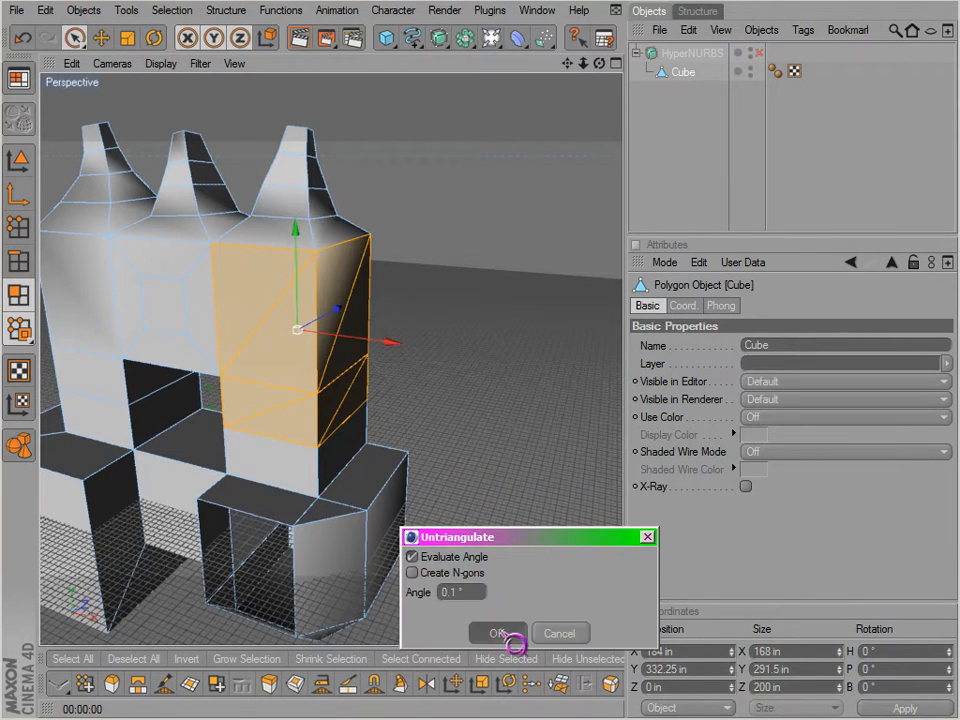
{"action": "left_click", "coordinate": [496, 632]}
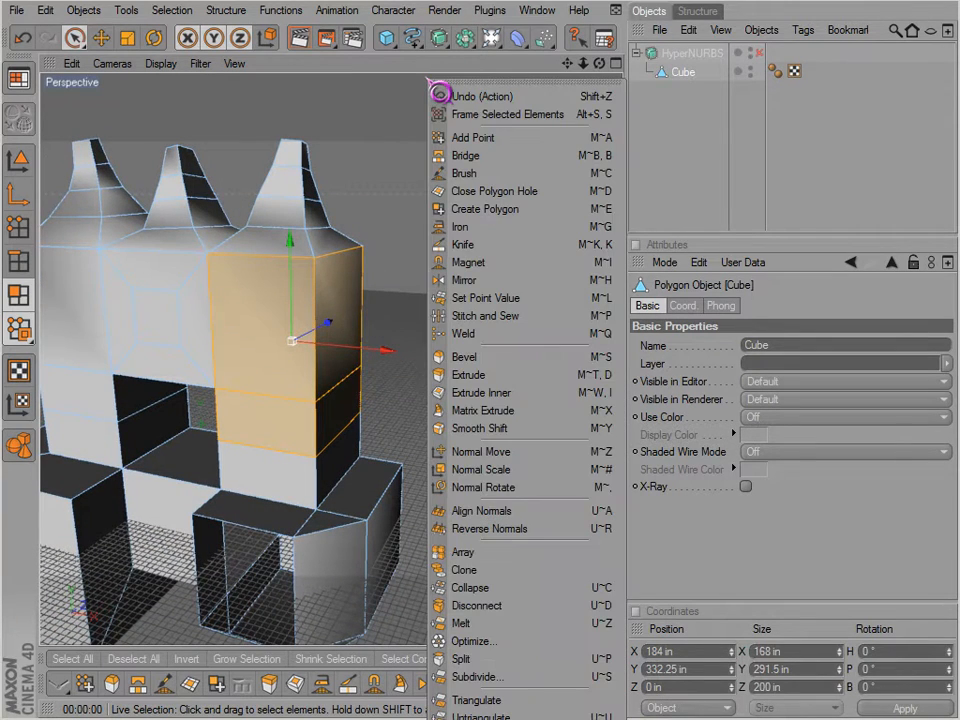
{"action": "mouse_move", "coordinate": [472, 676]}
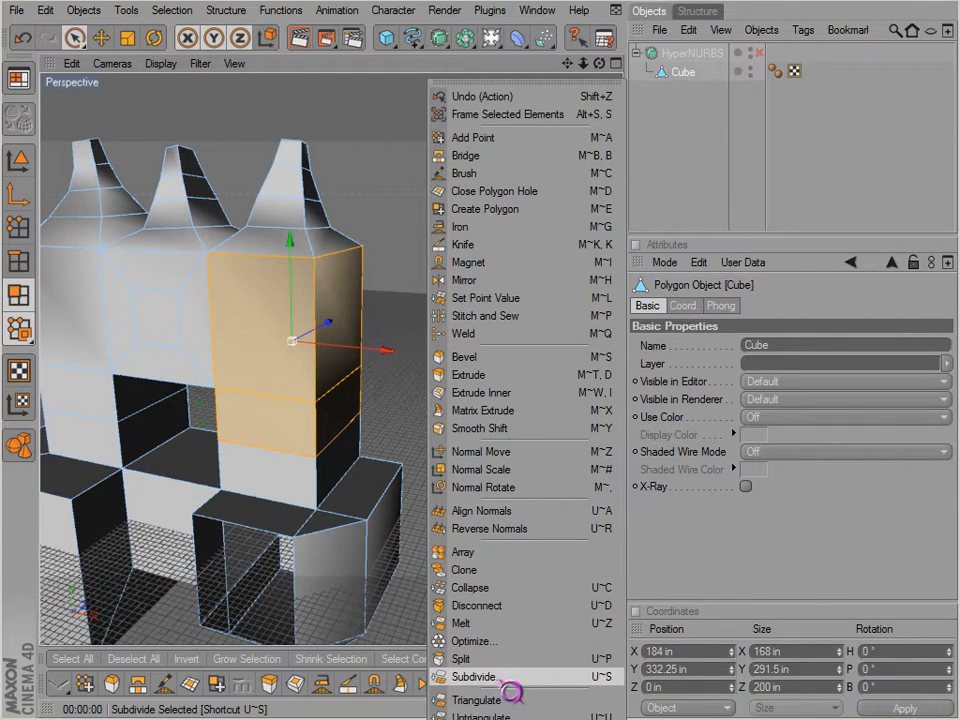
{"action": "left_click", "coordinate": [474, 676]}
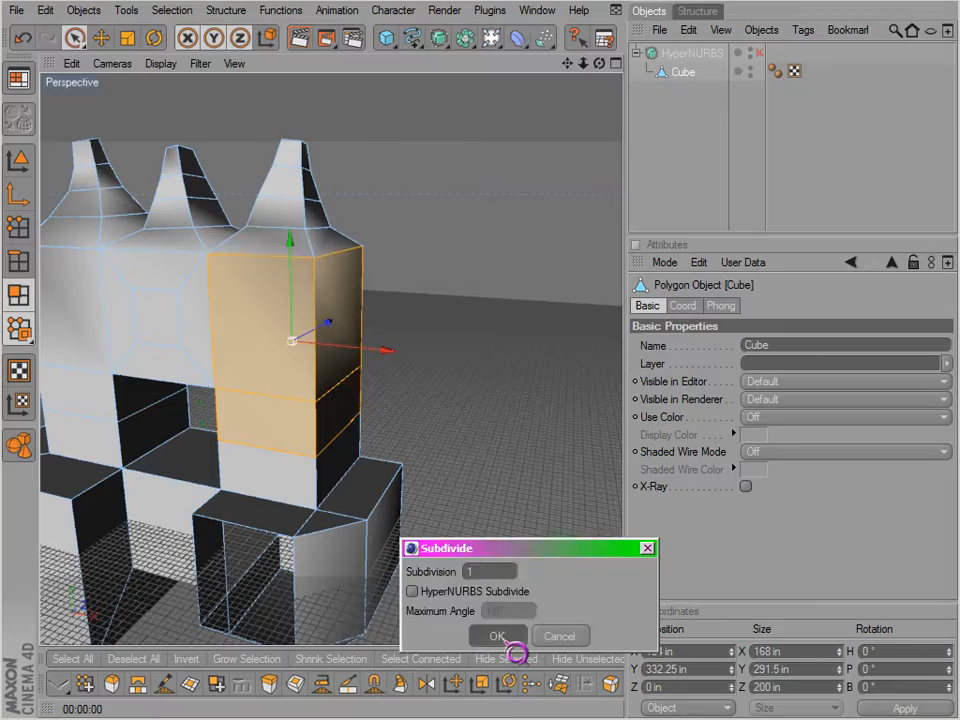
{"action": "left_click", "coordinate": [496, 636]}
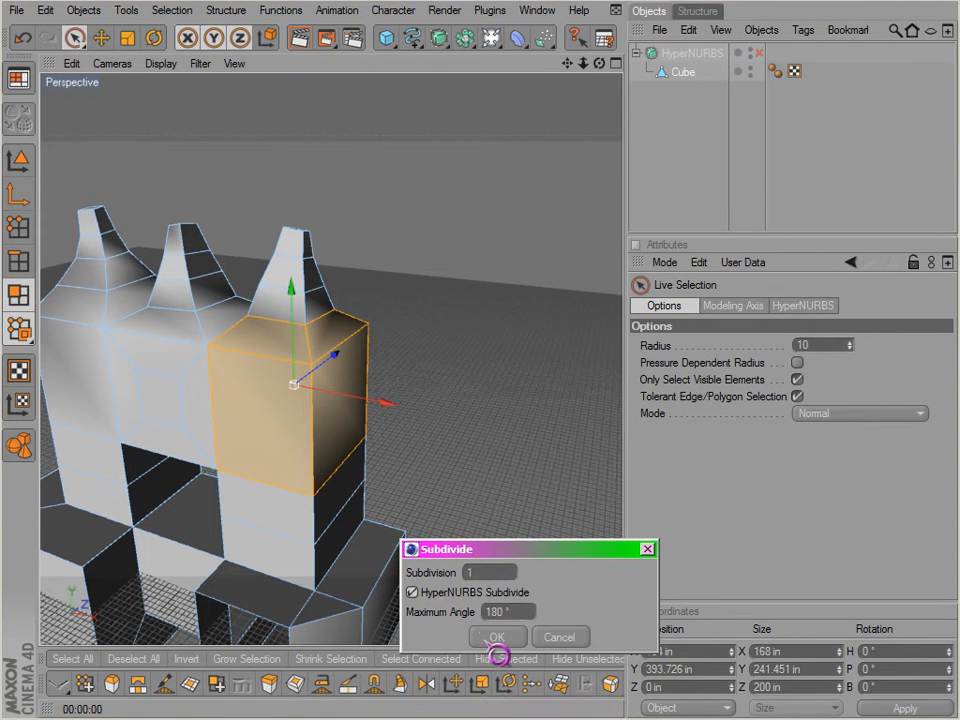
{"action": "left_click", "coordinate": [496, 636]}
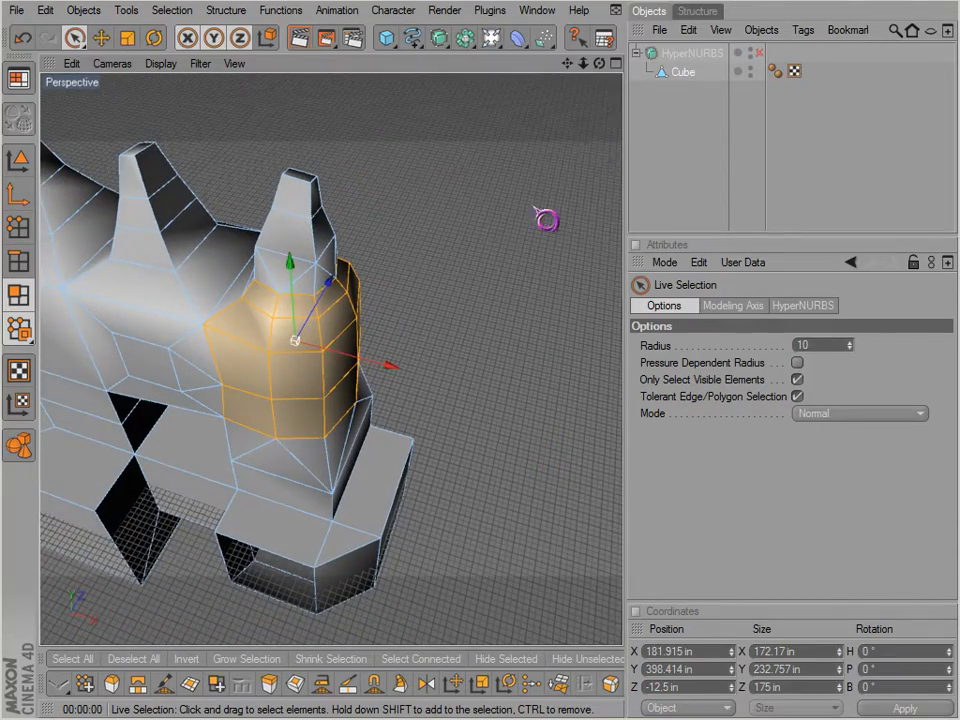
{"action": "left_click_drag", "start_coordinate": [546, 218], "coordinate": [588, 472]}
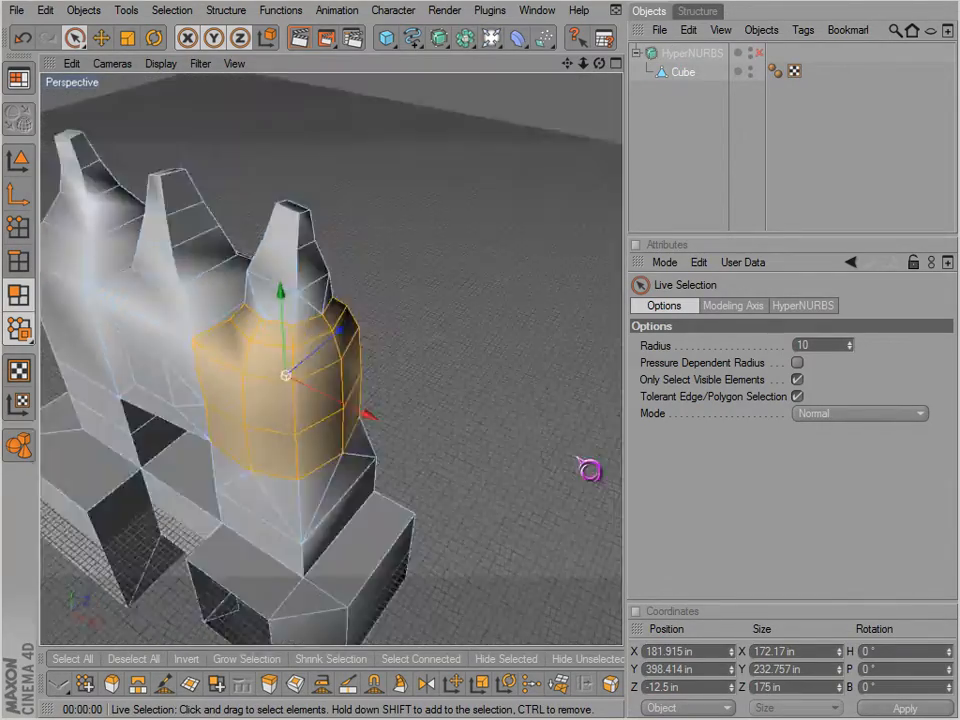
{"action": "left_click_drag", "start_coordinate": [588, 470], "coordinate": [428, 442]}
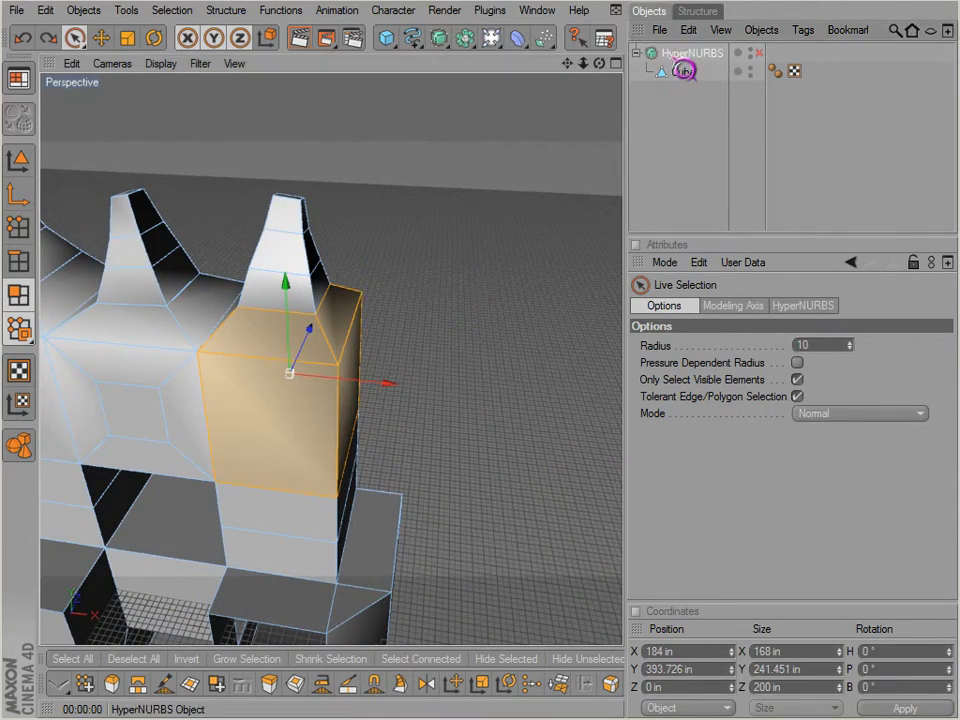
Step: Re-enable the HyperNURBS object so the monster appears smoothed again
{"action": "left_click", "coordinate": [692, 52]}
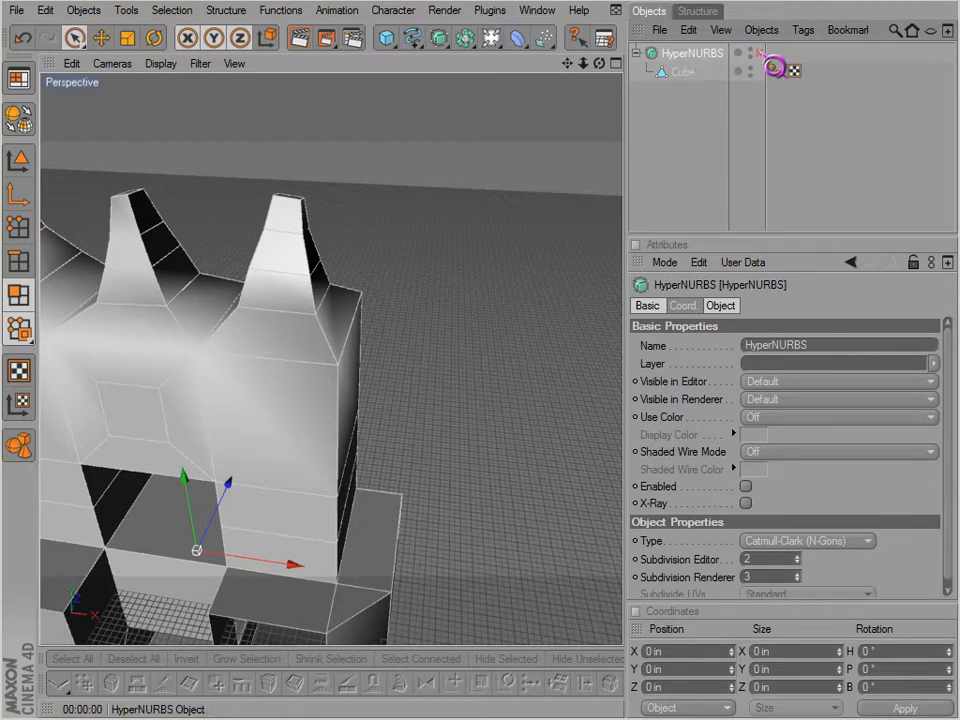
{"action": "left_click", "coordinate": [744, 486]}
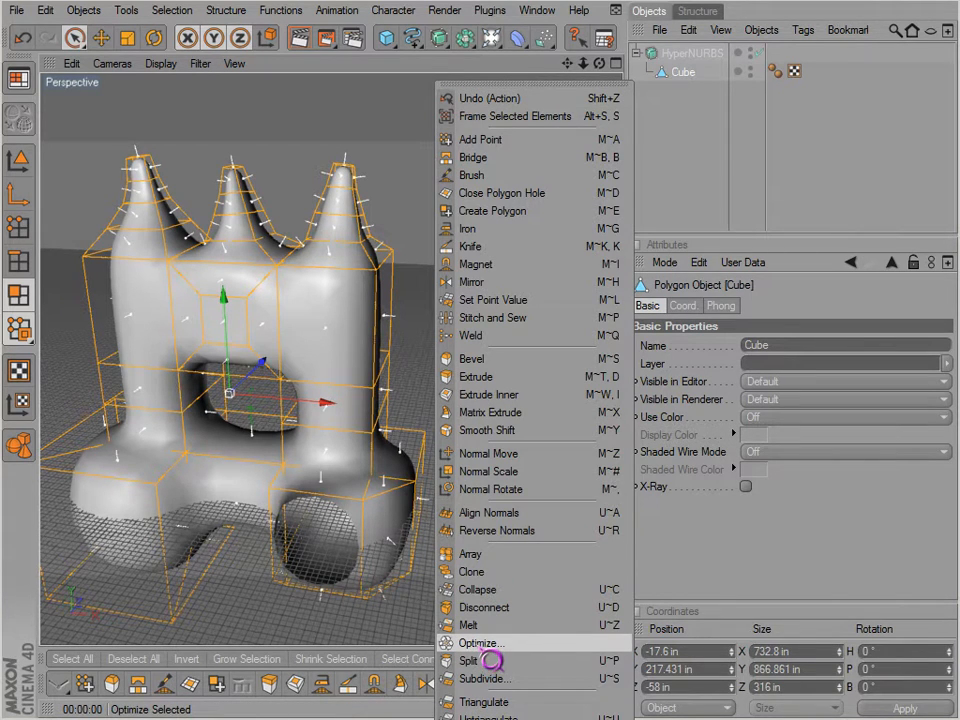
Step: Optimize the whole mesh, removing unused points with 0.01 in merge tolerance
{"action": "left_click", "coordinate": [482, 642]}
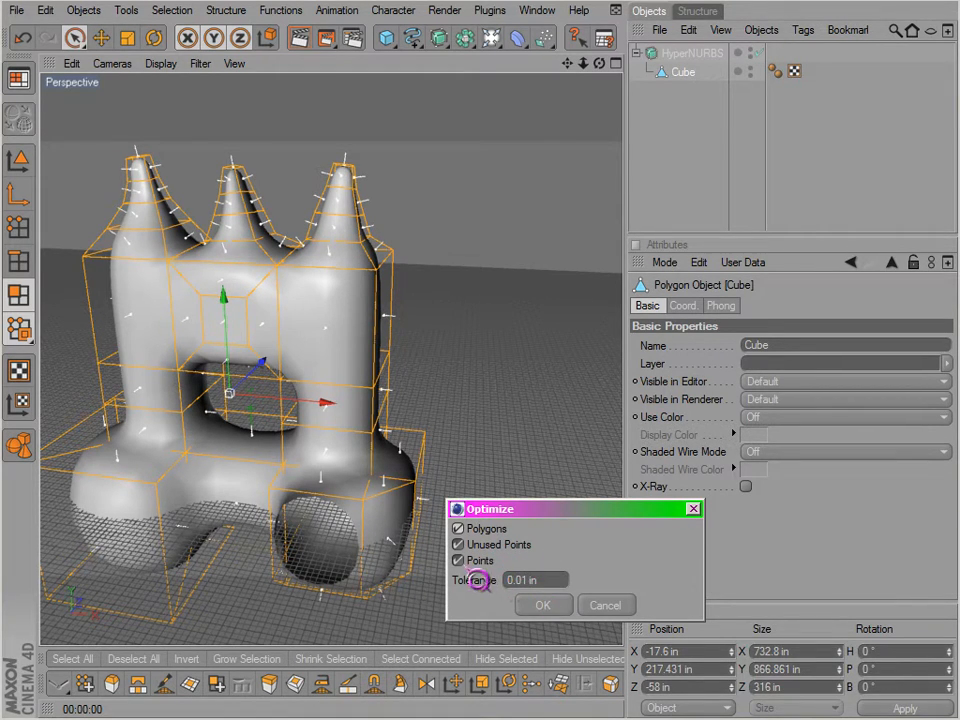
{"action": "left_click", "coordinate": [536, 580]}
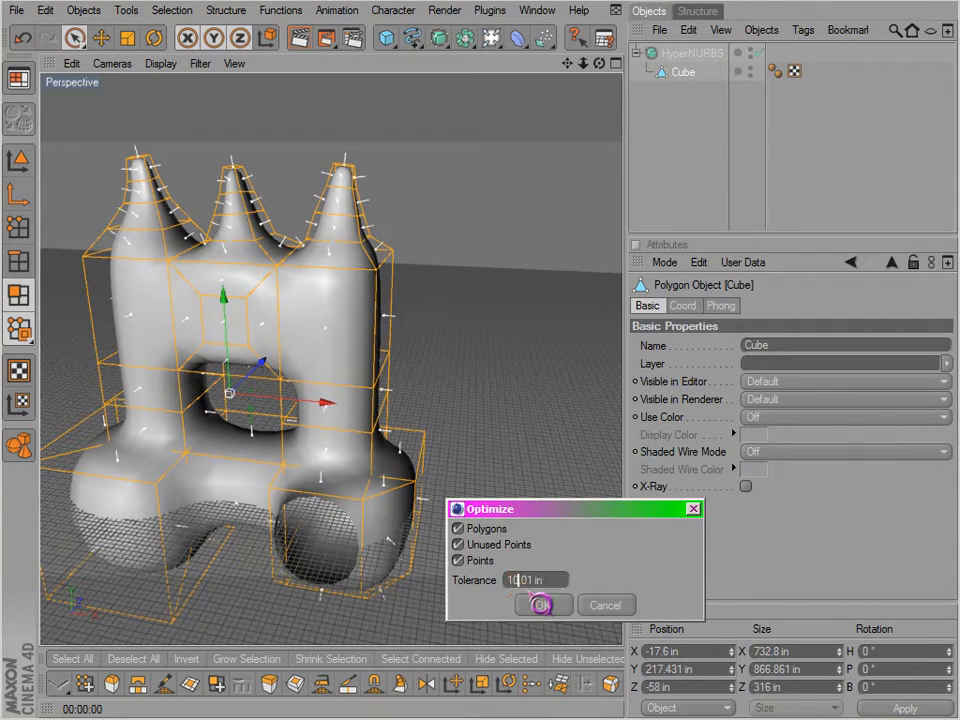
{"action": "left_click", "coordinate": [542, 604]}
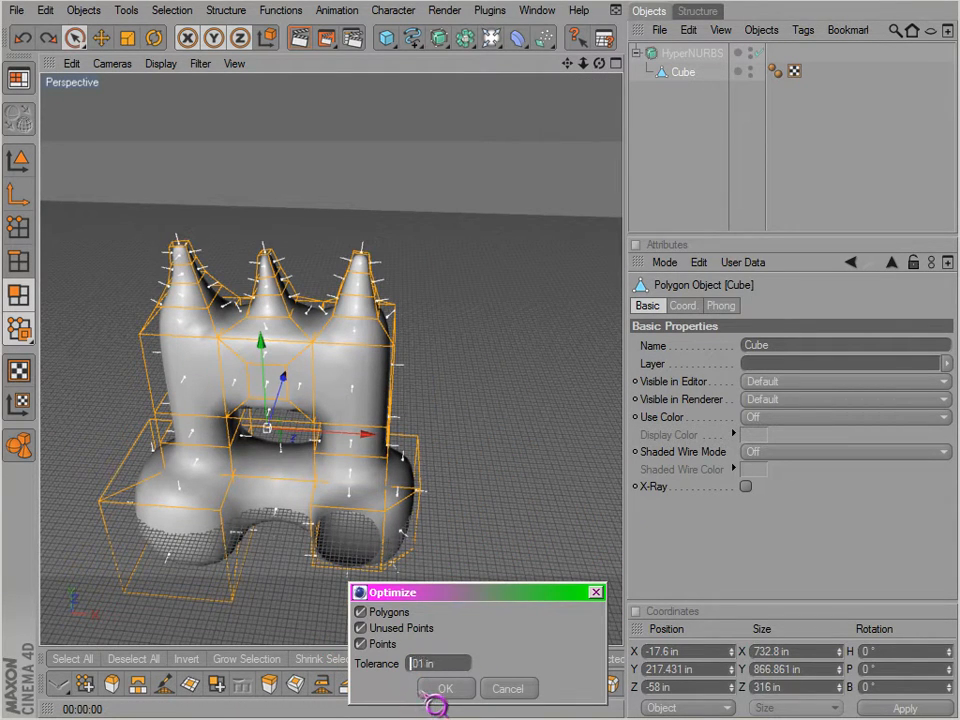
{"action": "left_click", "coordinate": [444, 688]}
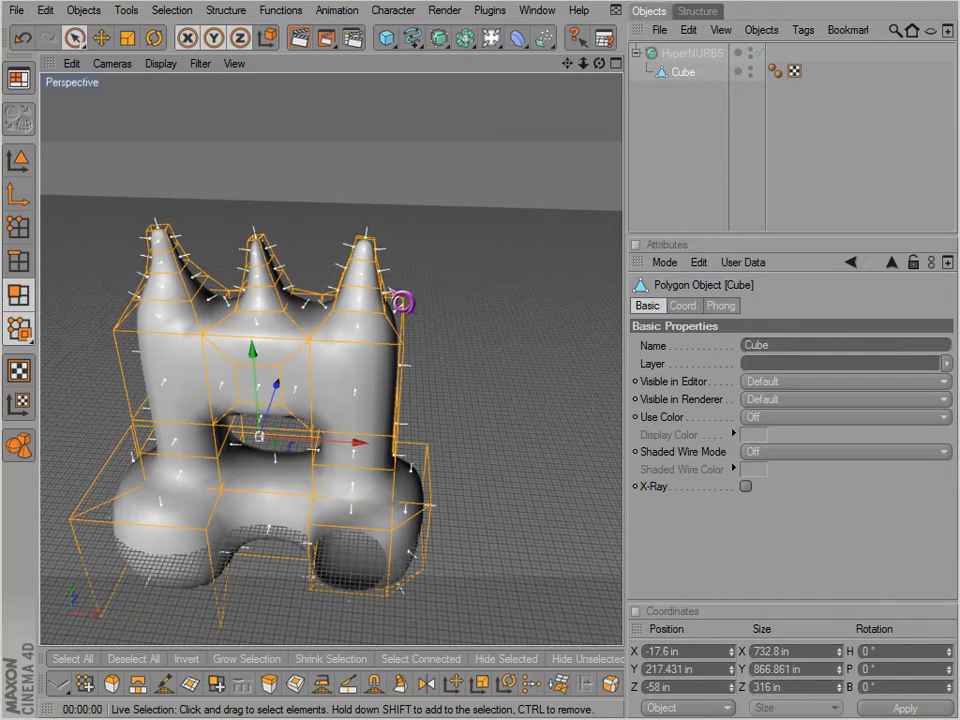
{"action": "mouse_move", "coordinate": [368, 86]}
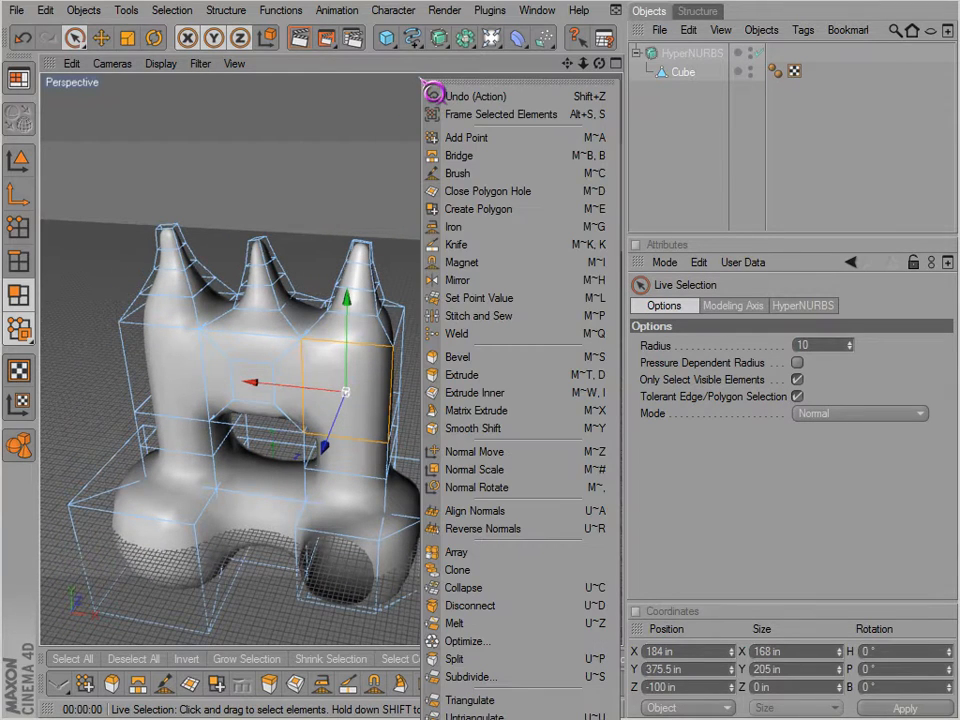
{"action": "mouse_move", "coordinate": [474, 468]}
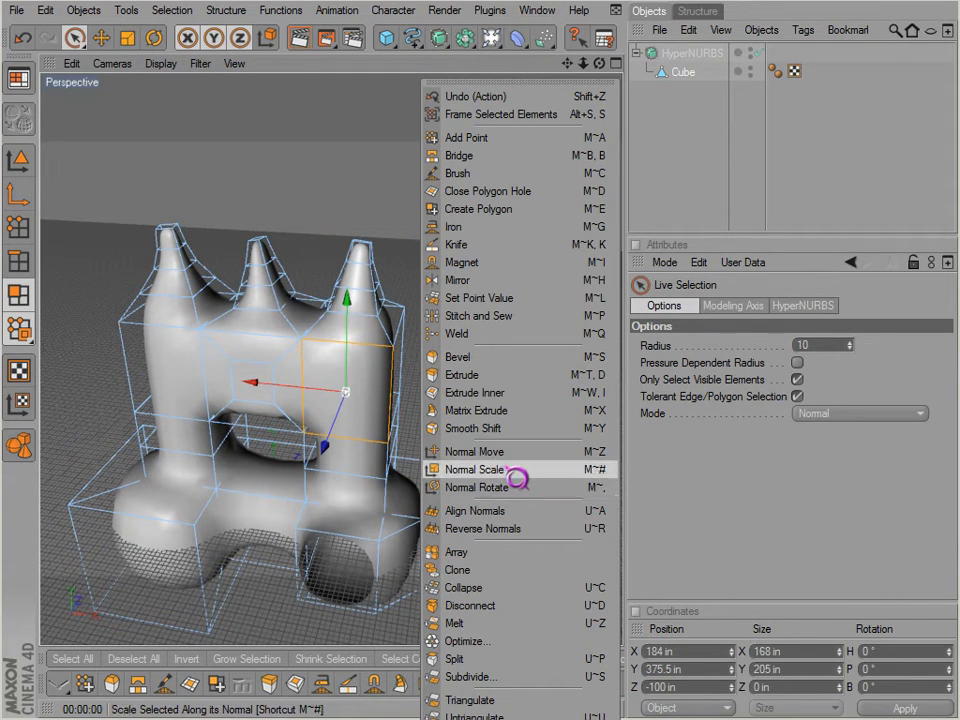
{"action": "mouse_move", "coordinate": [474, 452]}
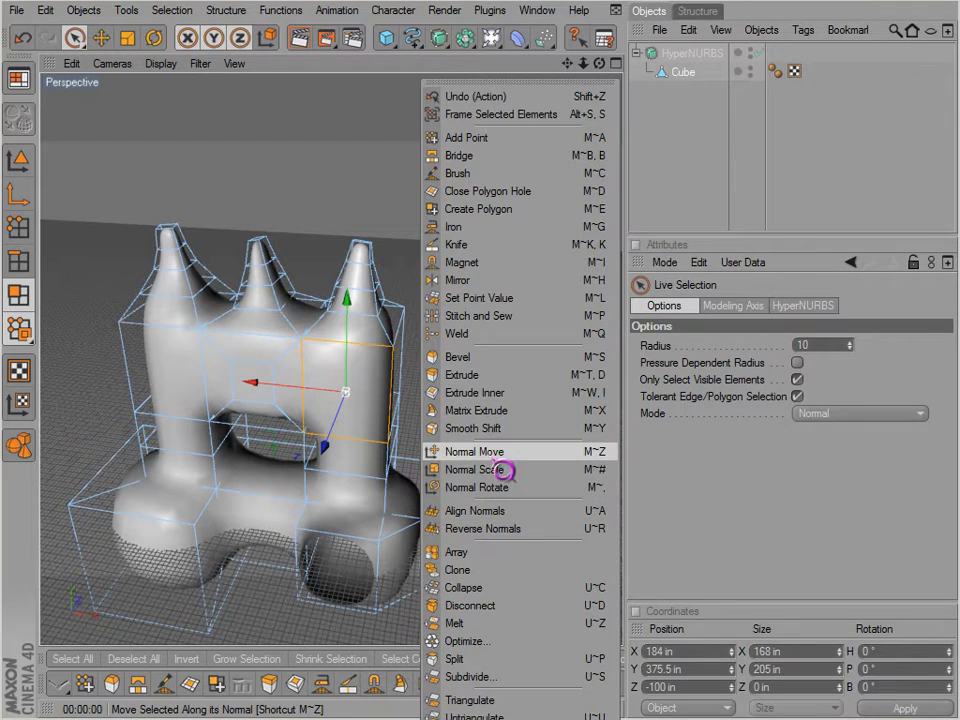
Step: Normal Scale the rings near the three spike tips inward along their normals
{"action": "left_click", "coordinate": [474, 452]}
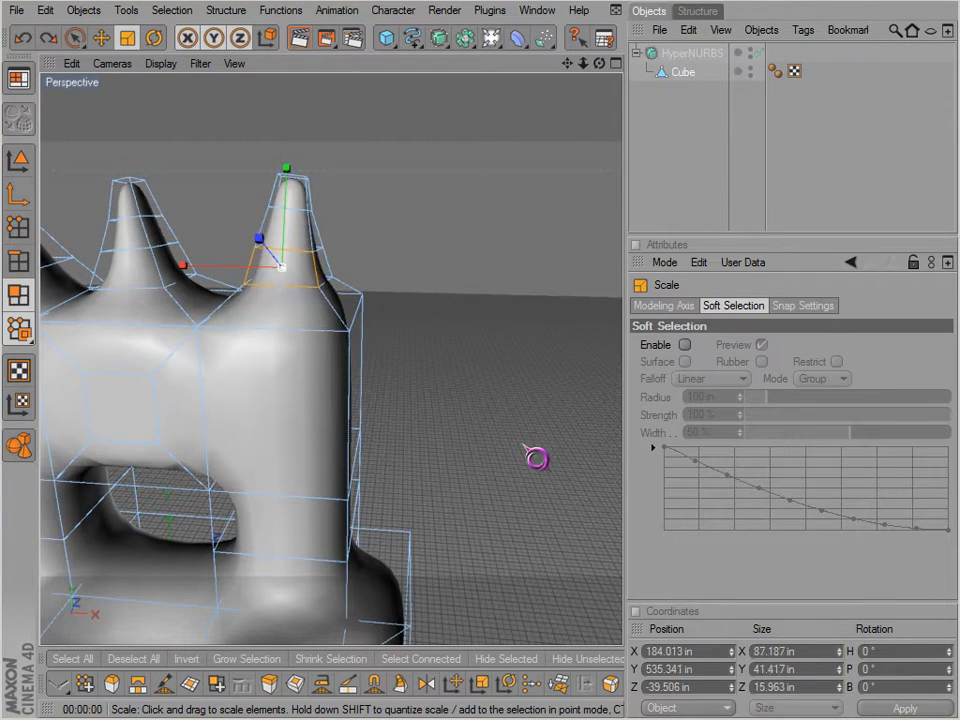
{"action": "right_click", "coordinate": [536, 458]}
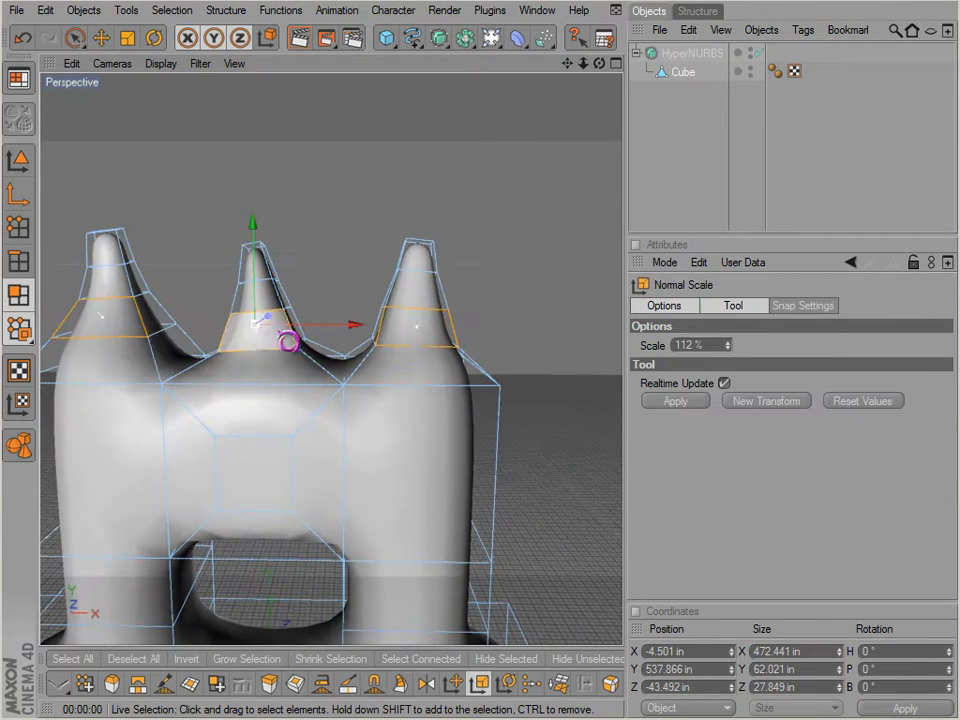
{"action": "left_click_drag", "start_coordinate": [290, 340], "coordinate": [444, 198]}
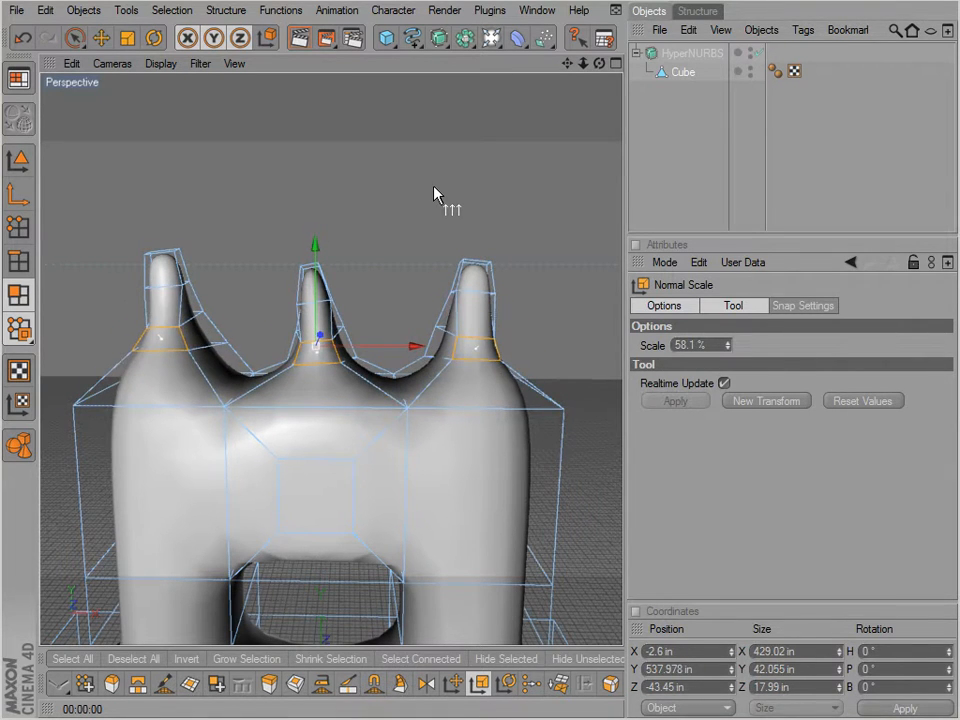
{"action": "mouse_move", "coordinate": [272, 184]}
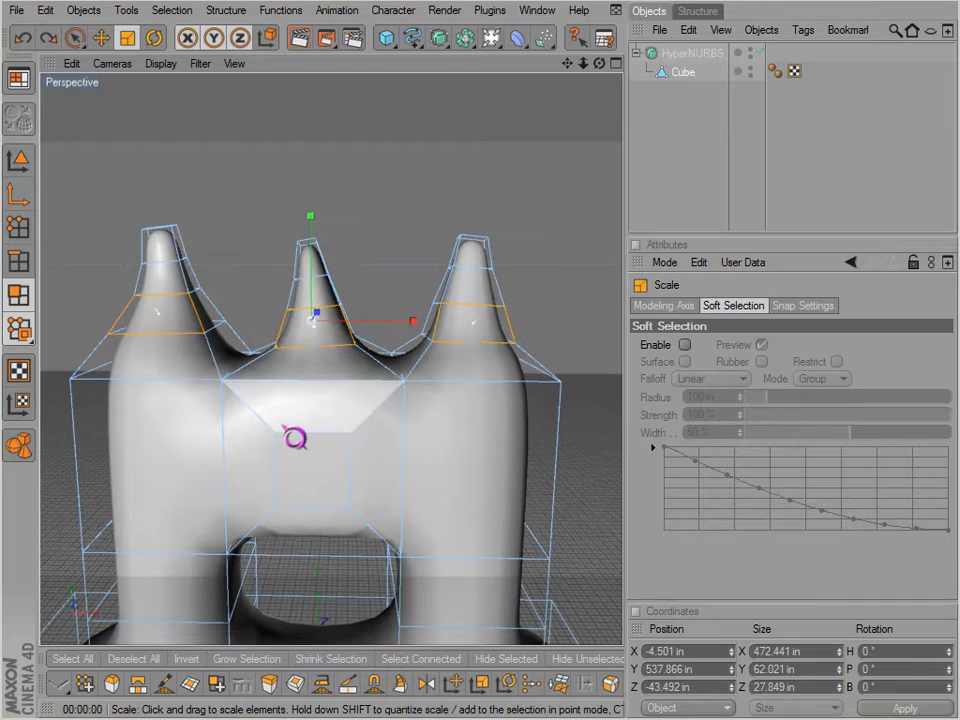
Step: Set the Scale tool's Modeling Axis orientation to Normal
{"action": "right_click", "coordinate": [292, 438]}
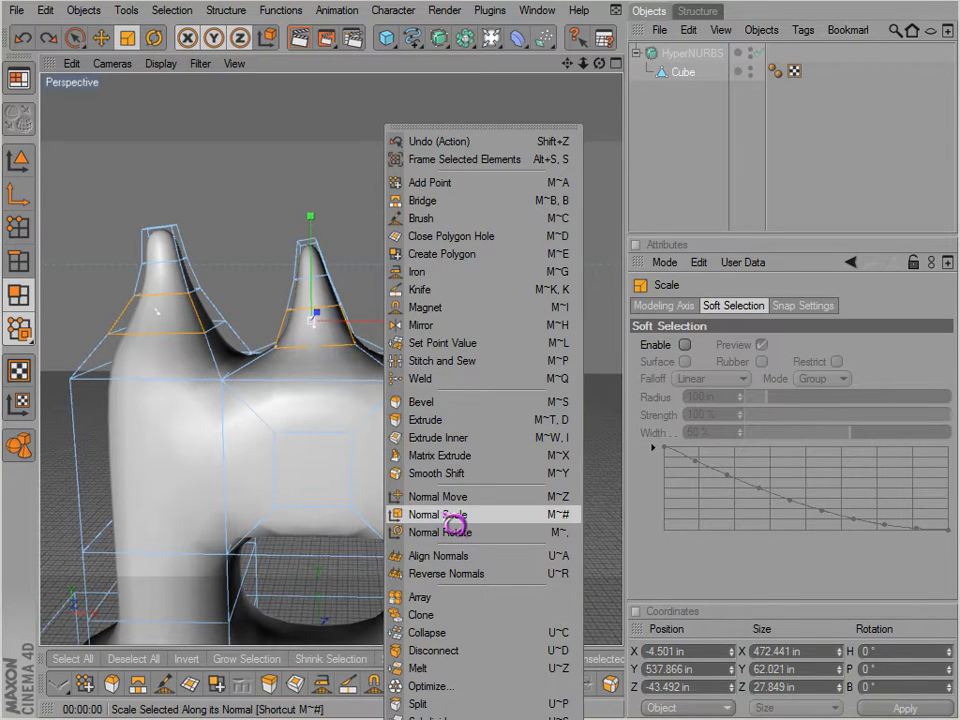
{"action": "left_click", "coordinate": [148, 36]}
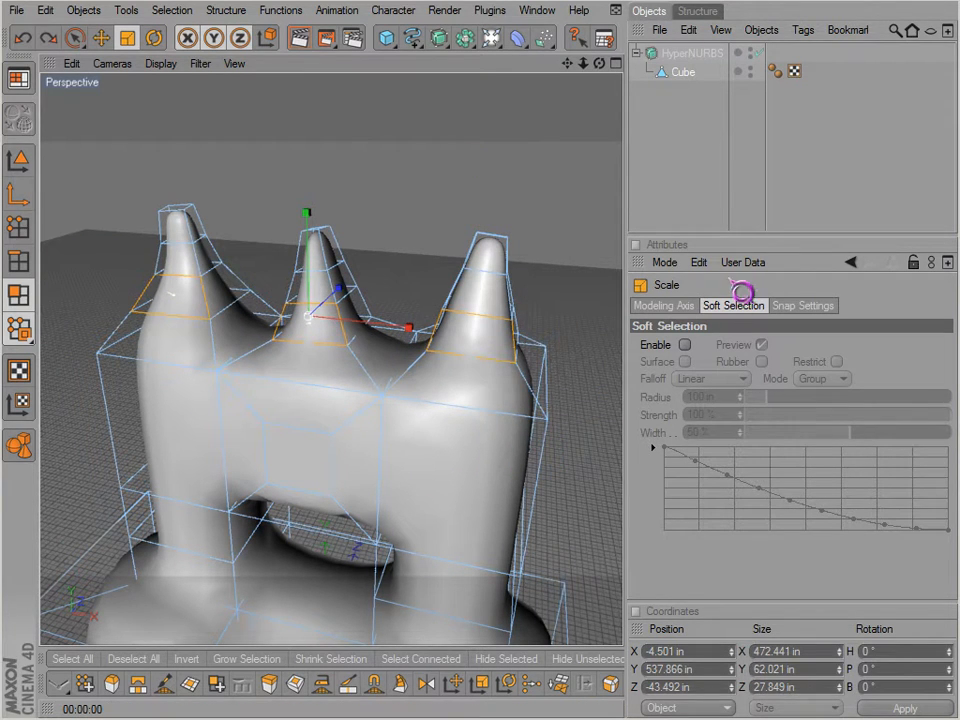
{"action": "left_click", "coordinate": [664, 304]}
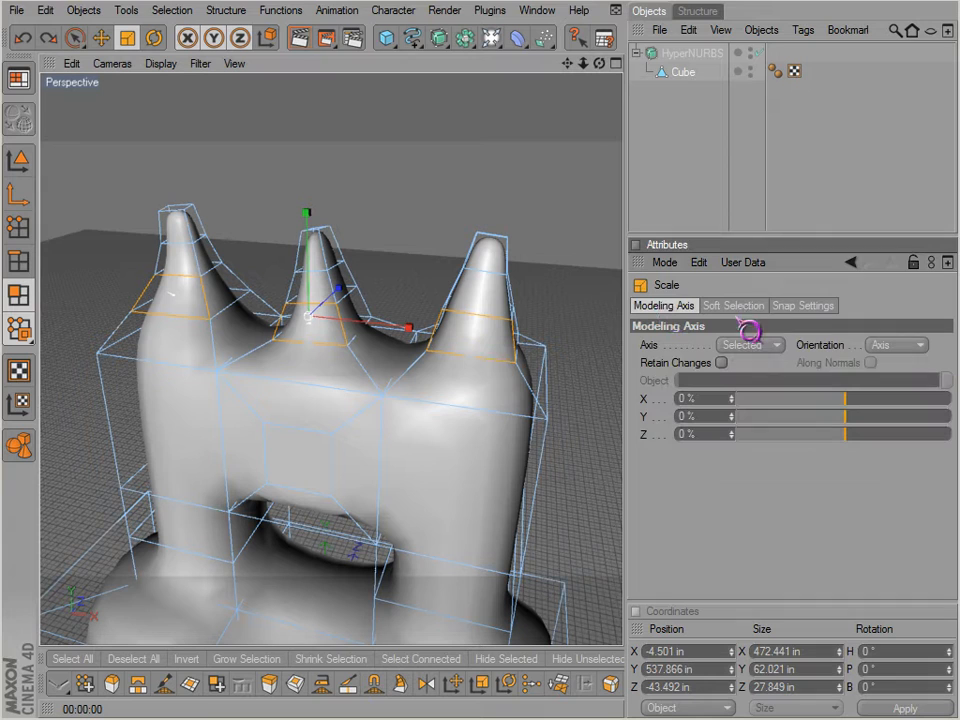
{"action": "mouse_move", "coordinate": [920, 364]}
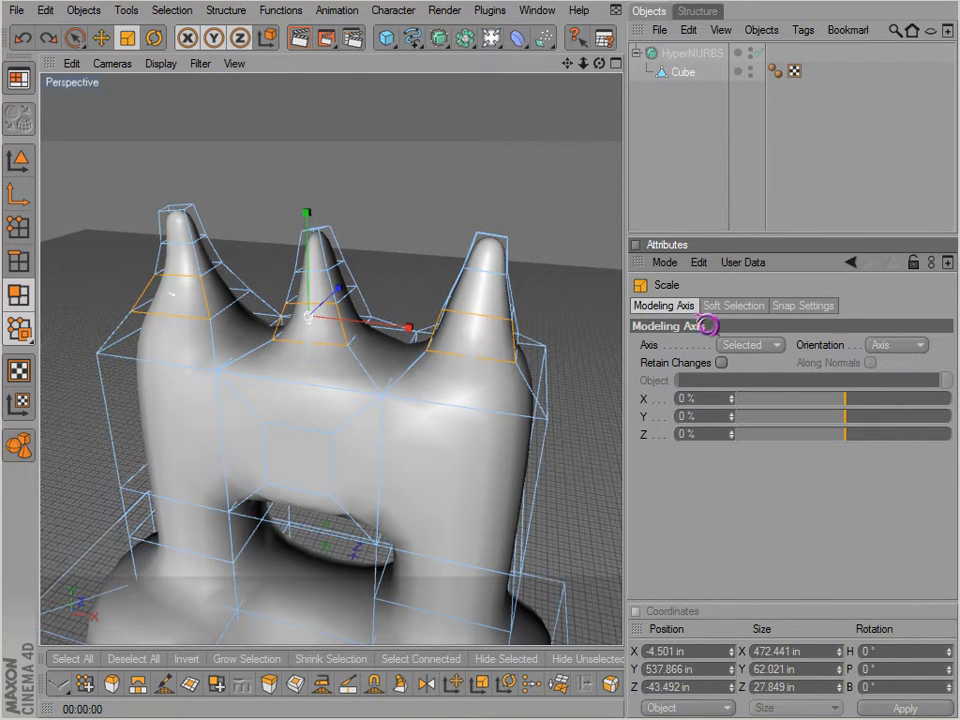
{"action": "left_click", "coordinate": [896, 344]}
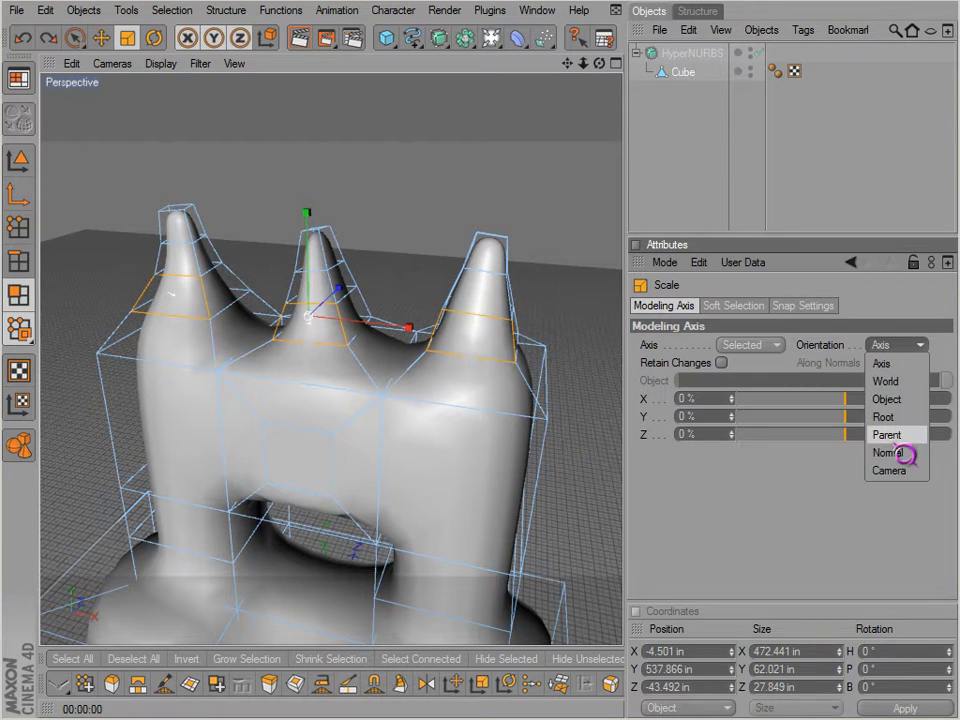
{"action": "left_click", "coordinate": [888, 452]}
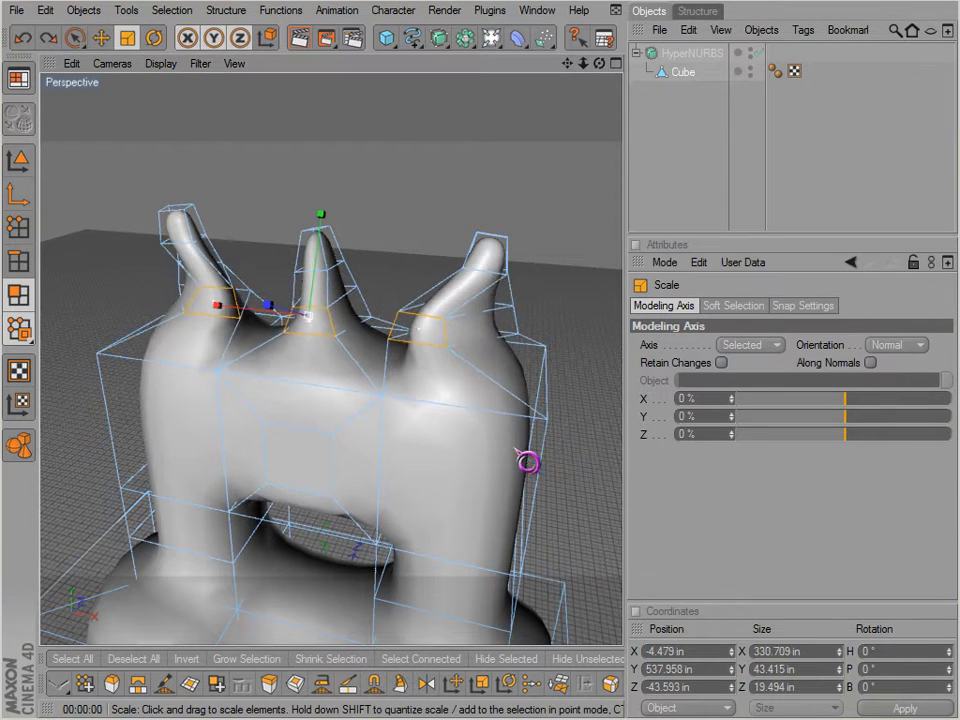
Step: Test-scale the spike rings along their normals, returning the tips to their peaked shape
{"action": "left_click_drag", "start_coordinate": [528, 458], "coordinate": [592, 292]}
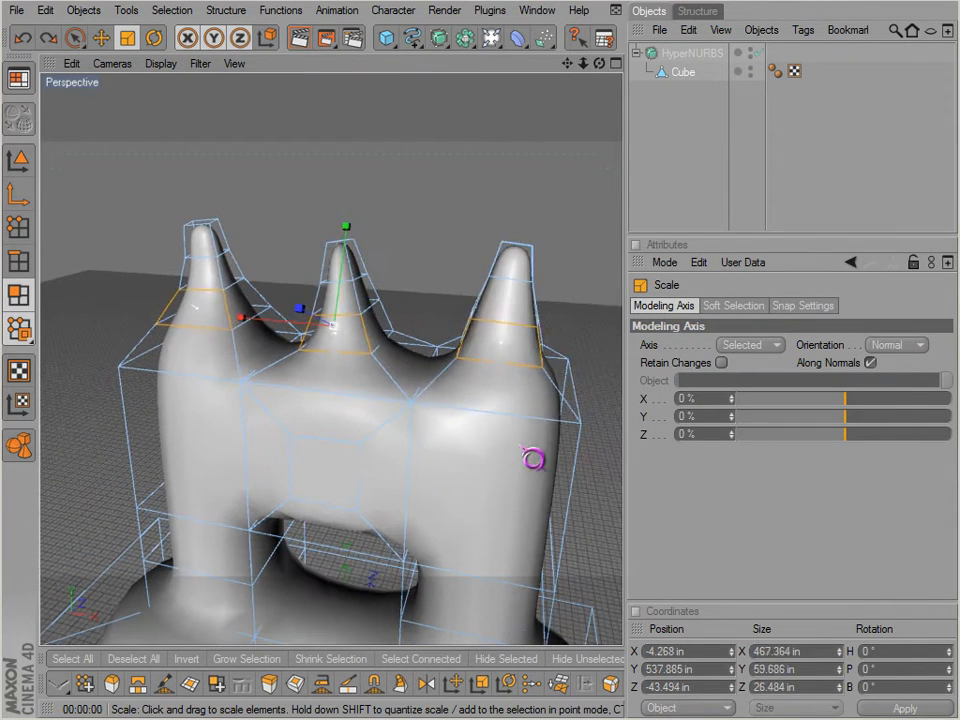
{"action": "left_click_drag", "start_coordinate": [530, 460], "coordinate": [548, 452]}
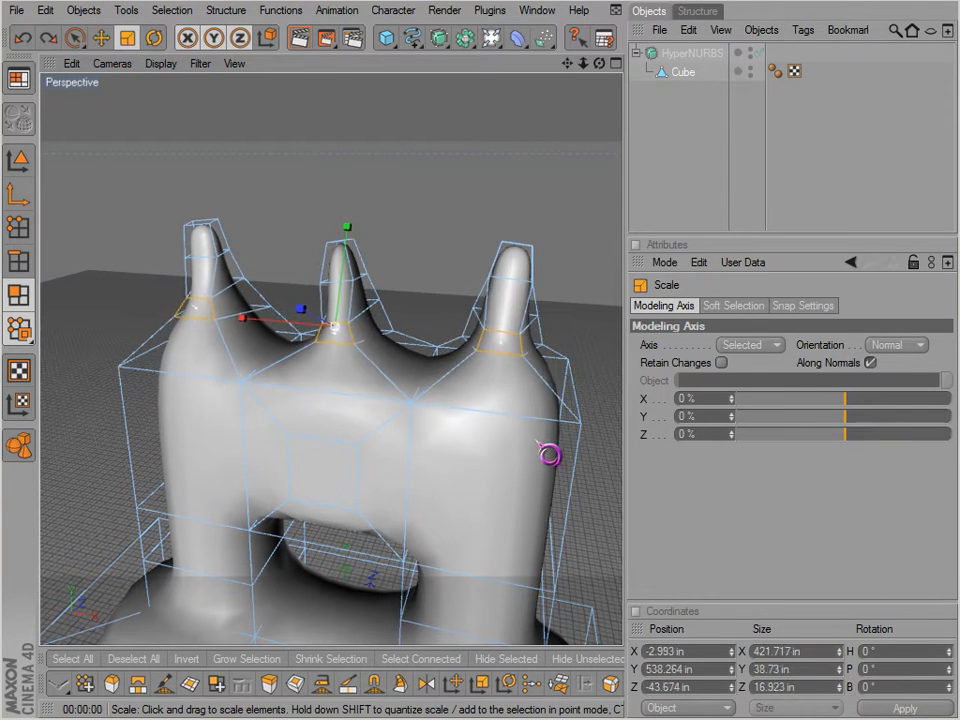
{"action": "left_click_drag", "start_coordinate": [548, 456], "coordinate": [880, 376]}
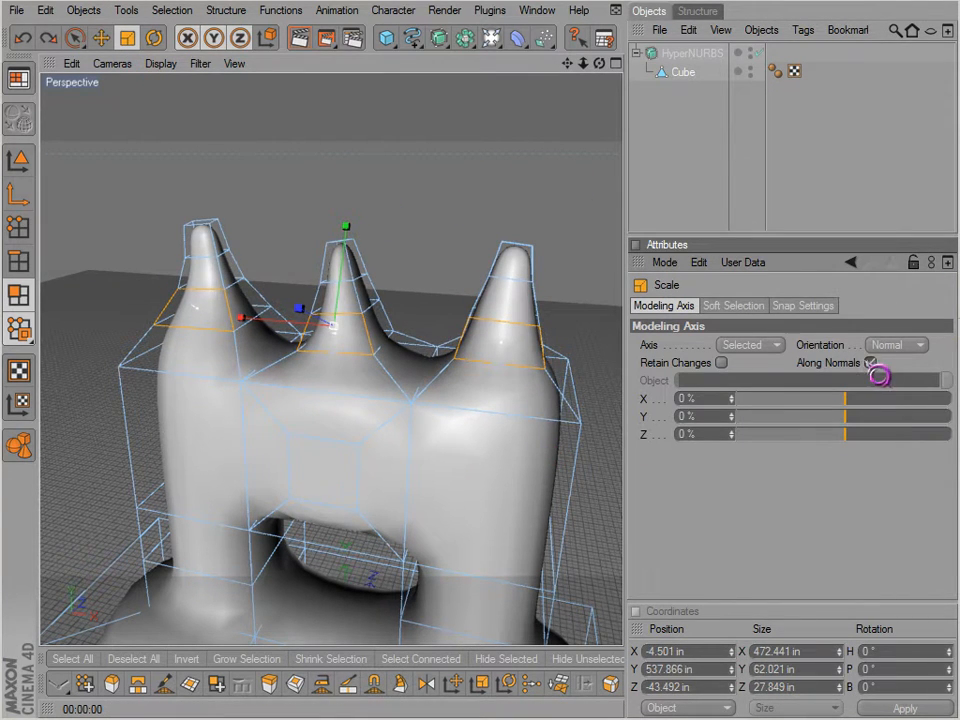
{"action": "left_click", "coordinate": [896, 344]}
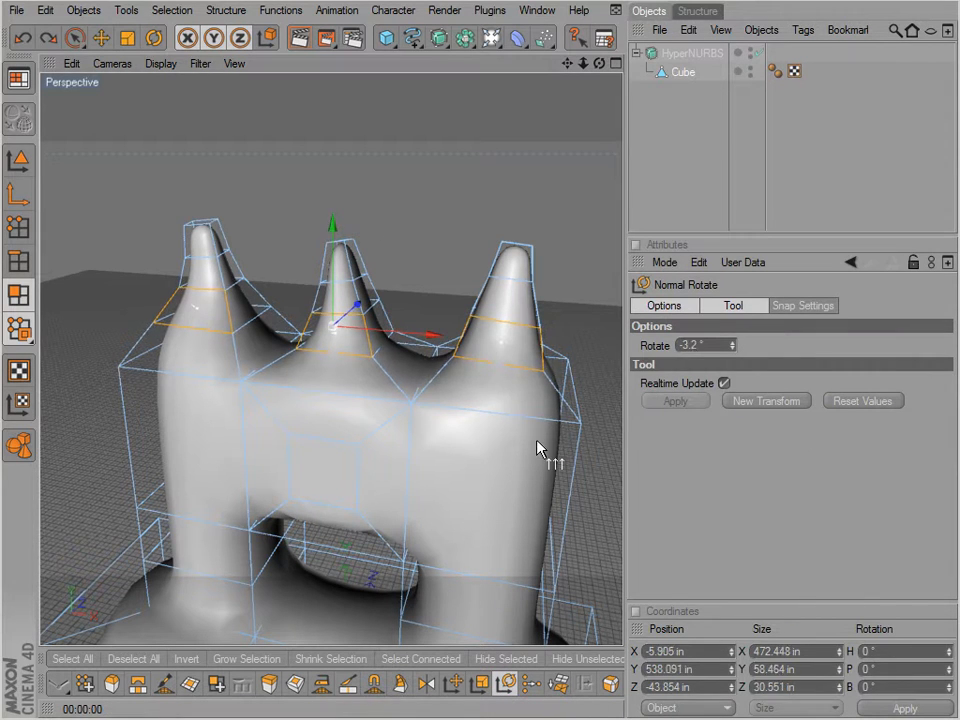
Step: Twist the spike rings with Normal Rotate, then shift them with Normal Move
{"action": "left_click_drag", "start_coordinate": [540, 448], "coordinate": [392, 226]}
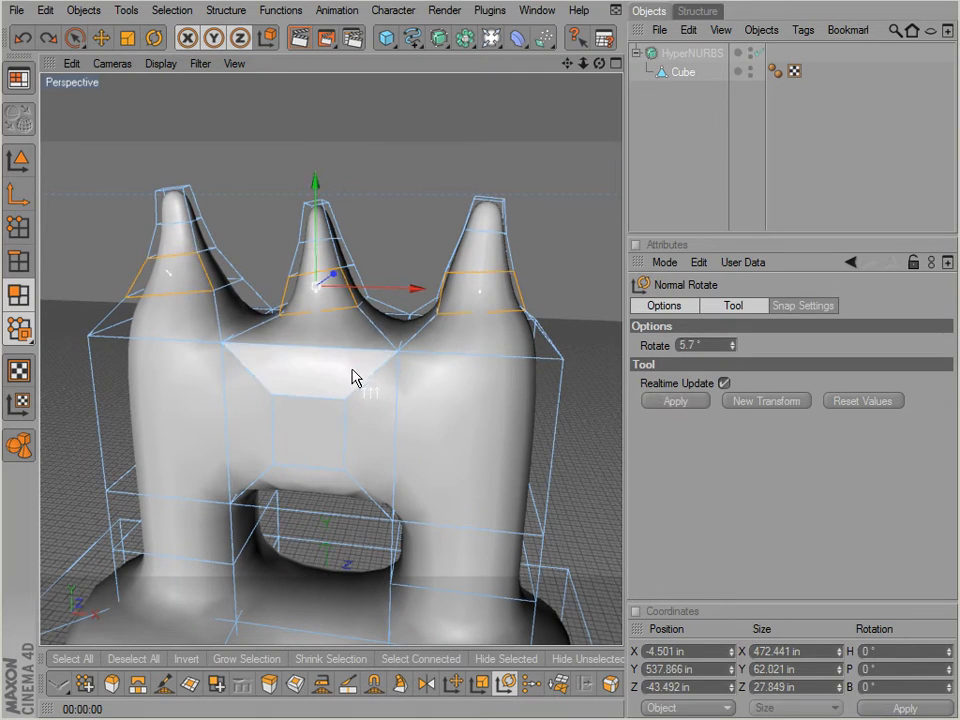
{"action": "left_click", "coordinate": [76, 36]}
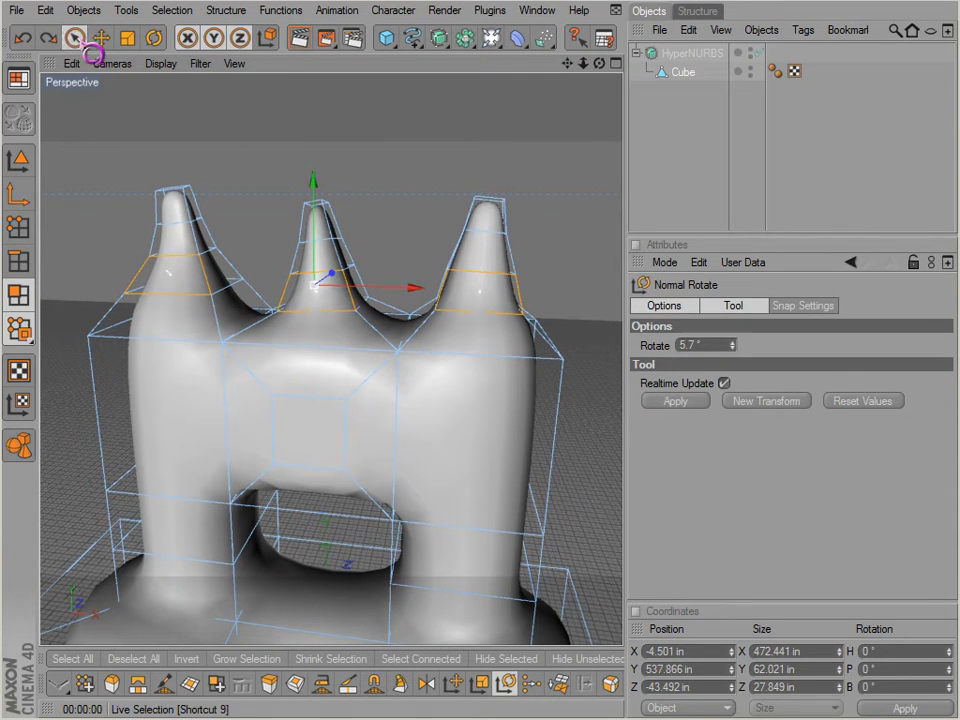
{"action": "left_click", "coordinate": [76, 36]}
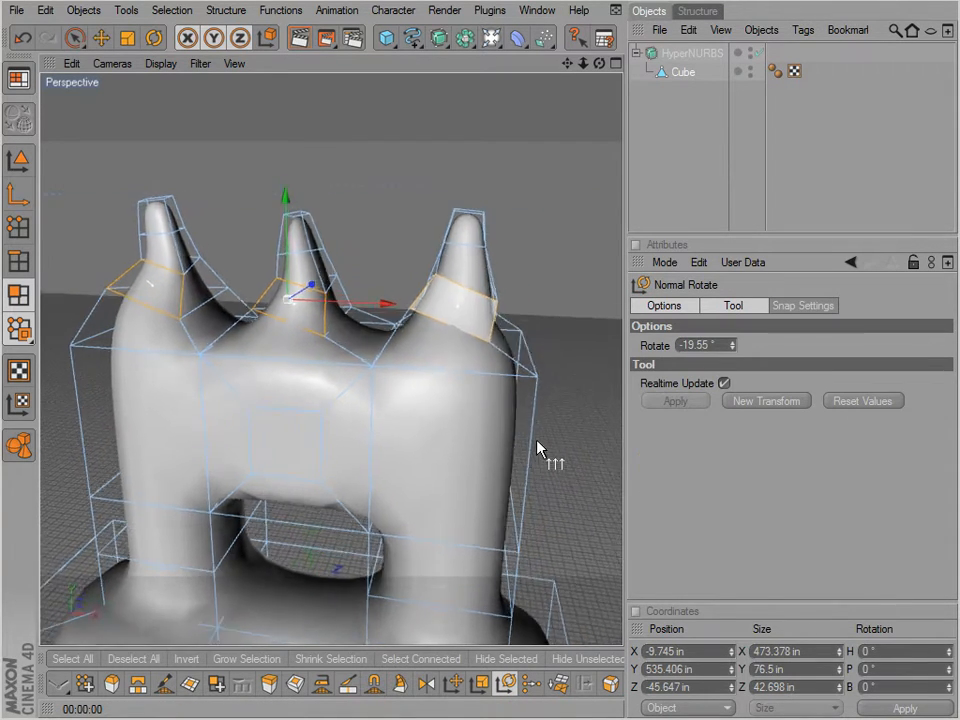
{"action": "left_click_drag", "start_coordinate": [310, 290], "coordinate": [370, 320]}
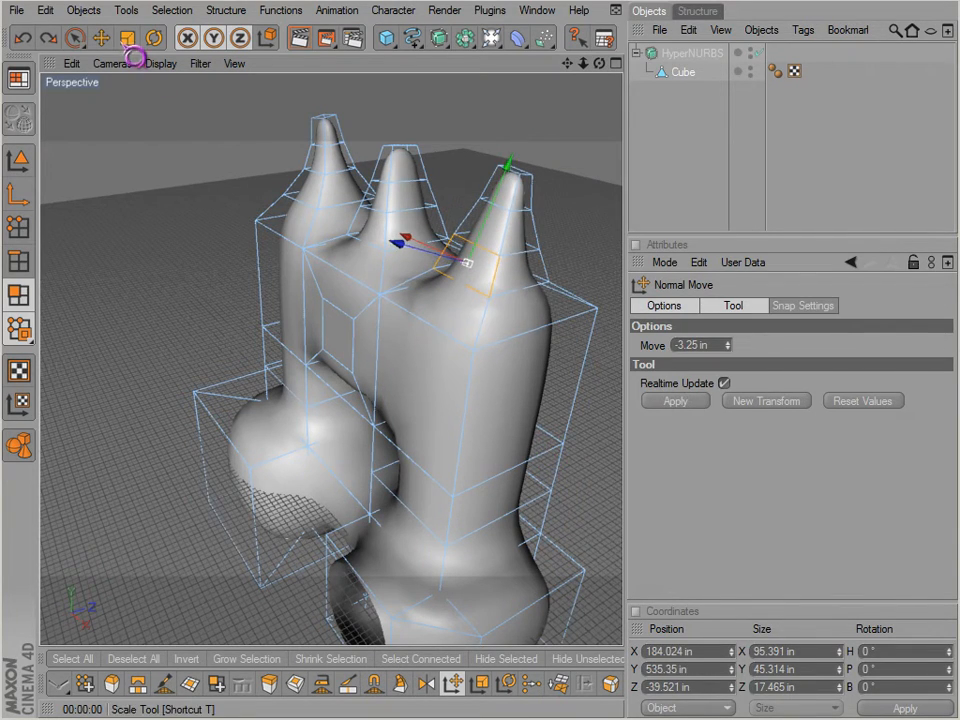
{"action": "left_click", "coordinate": [100, 36]}
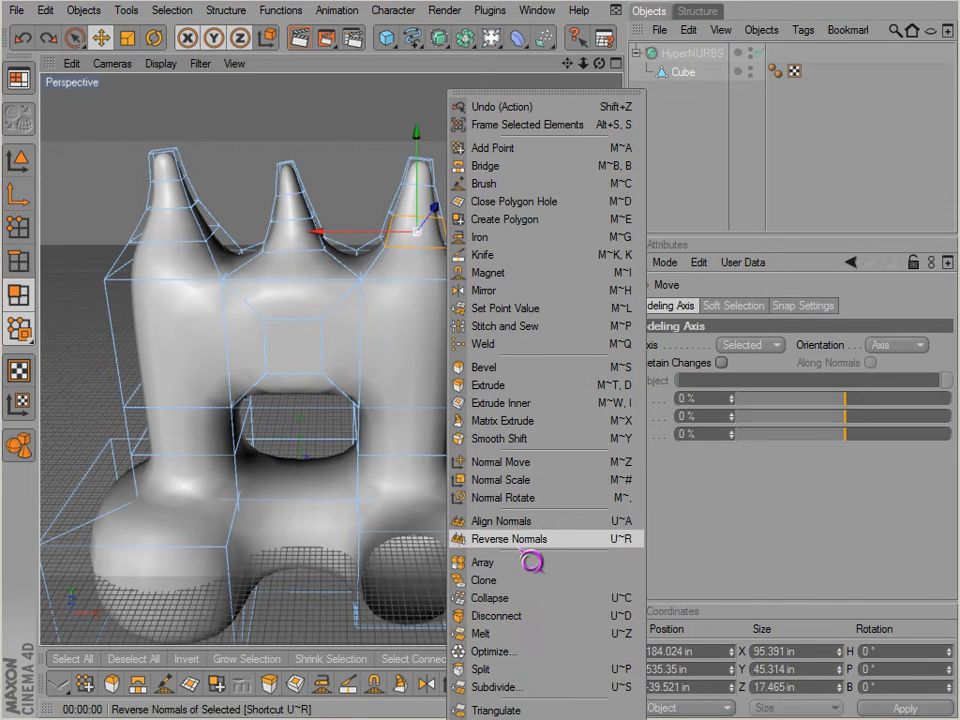
Step: Switch to point editing and review the point-level context menu commands
{"action": "left_click", "coordinate": [508, 540]}
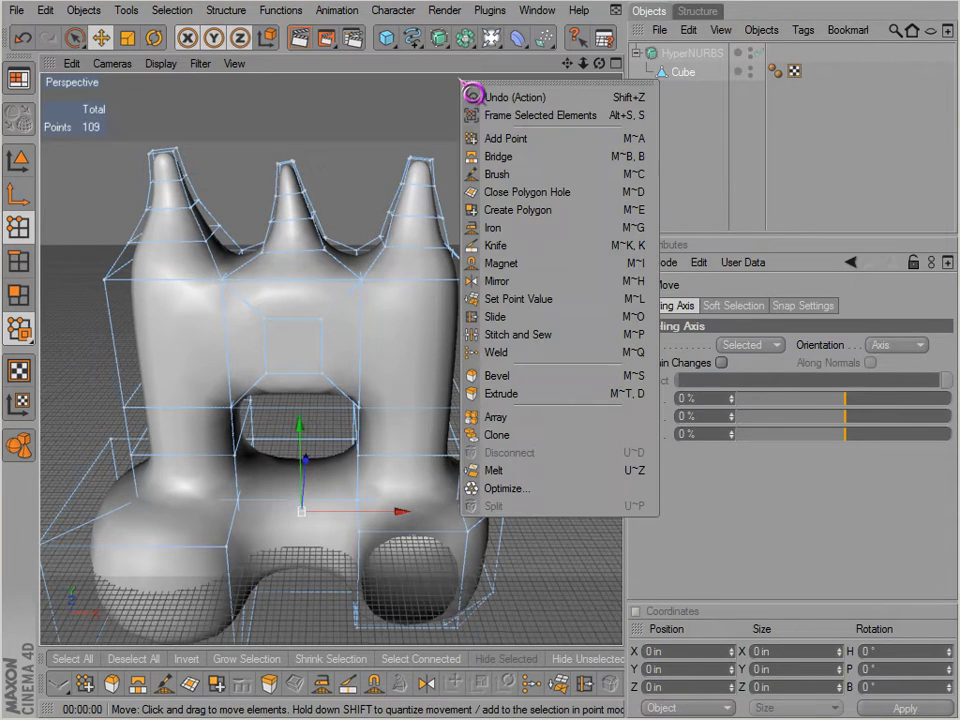
{"action": "mouse_move", "coordinate": [516, 210]}
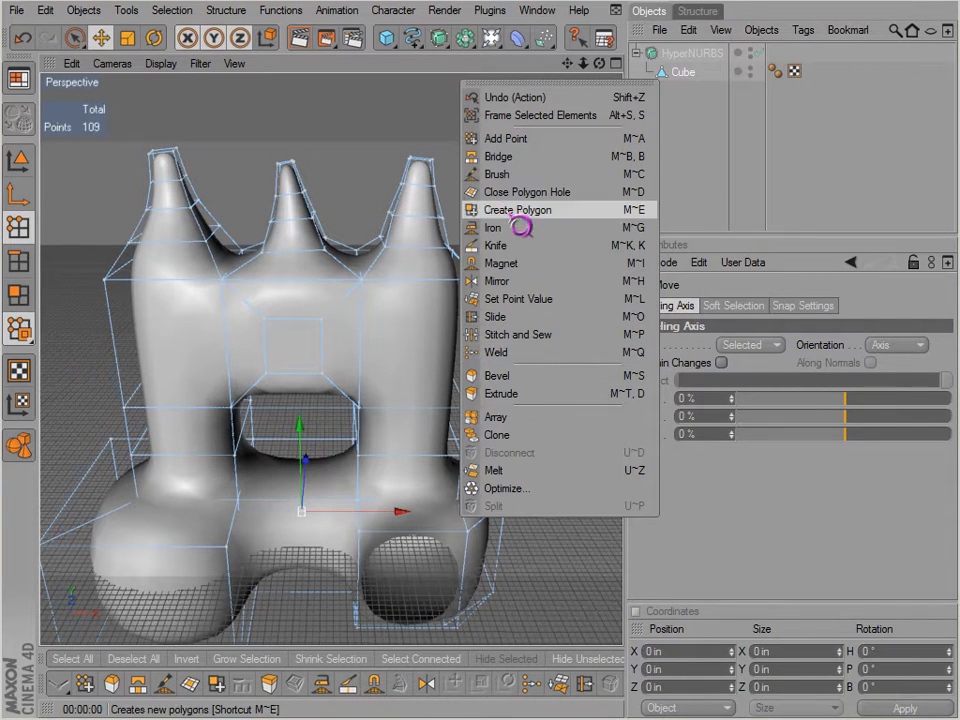
{"action": "mouse_move", "coordinate": [352, 224]}
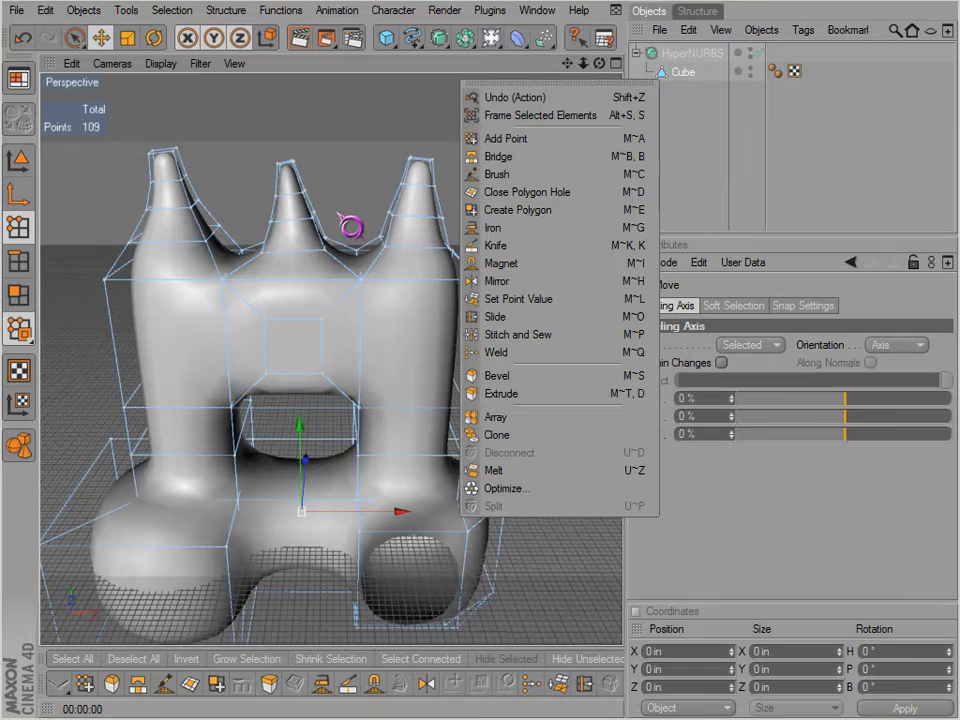
{"action": "left_click", "coordinate": [18, 296]}
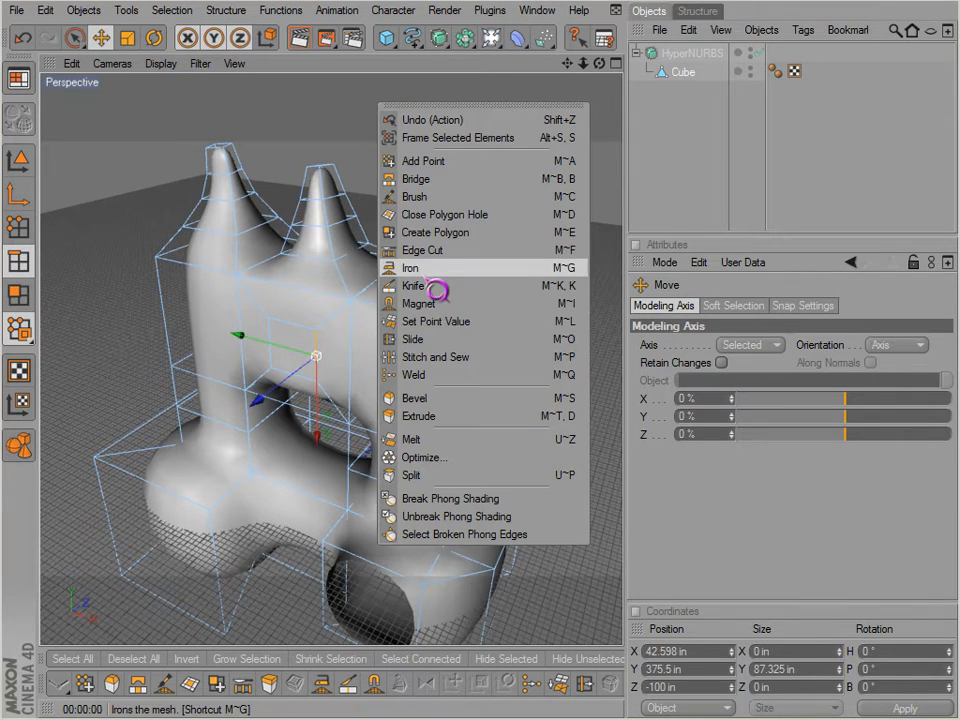
{"action": "mouse_move", "coordinate": [410, 440]}
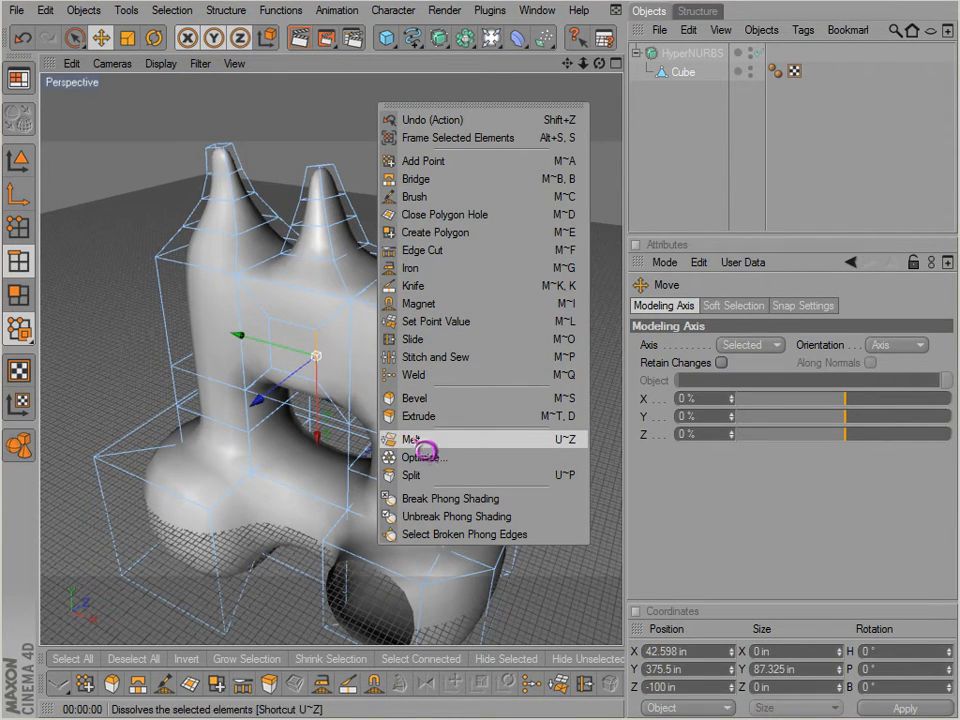
{"action": "left_click", "coordinate": [420, 416]}
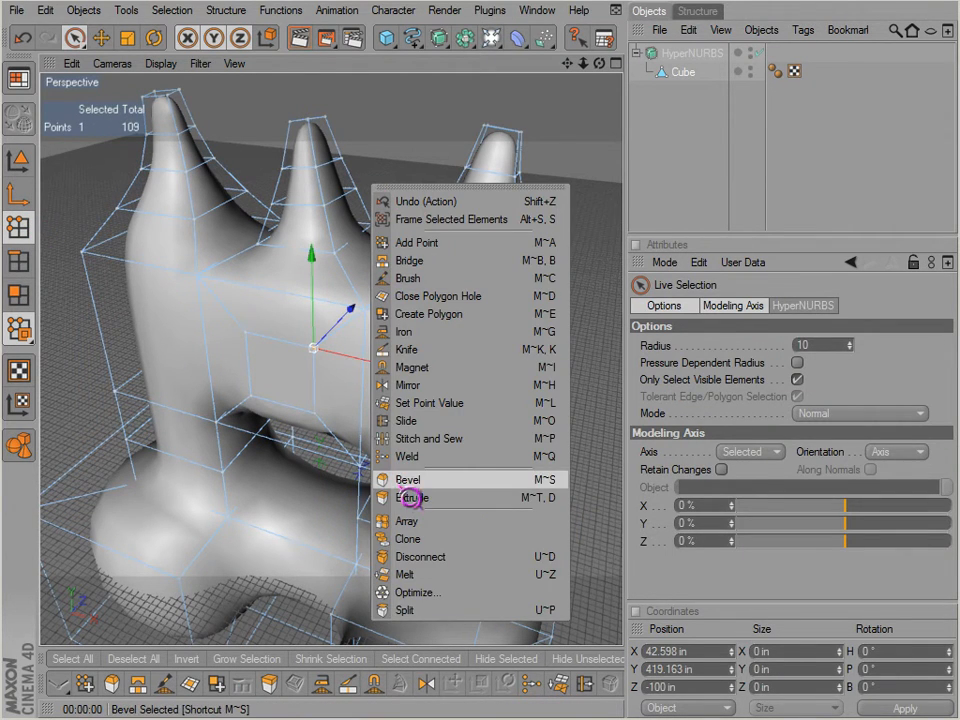
Step: Add a Knife loop cut around the monster's mid-section
{"action": "left_click", "coordinate": [408, 480]}
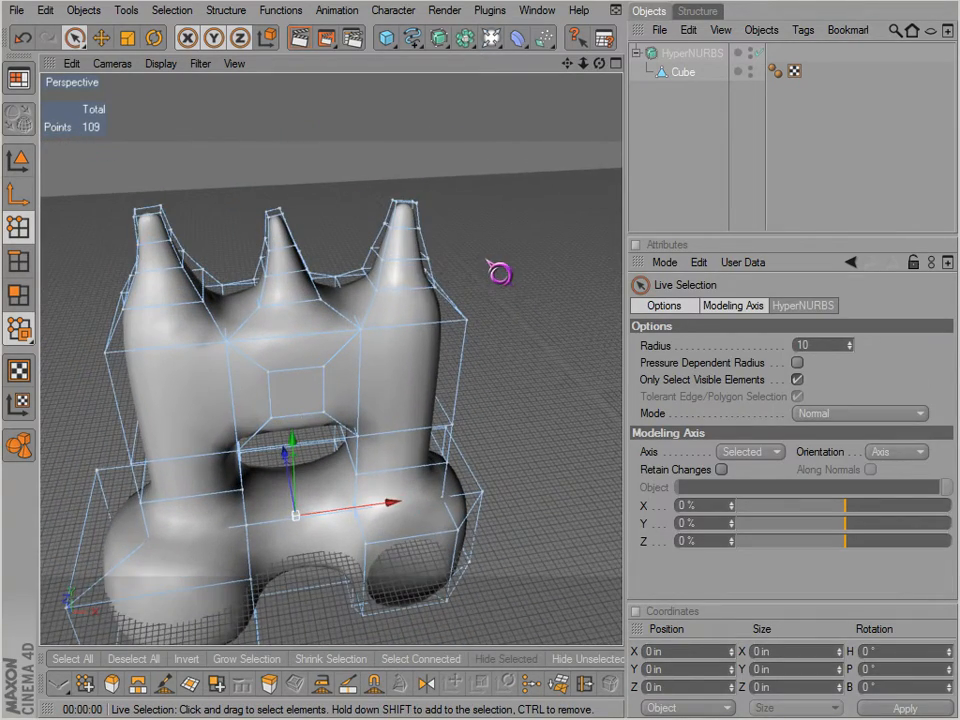
{"action": "mouse_move", "coordinate": [412, 166]}
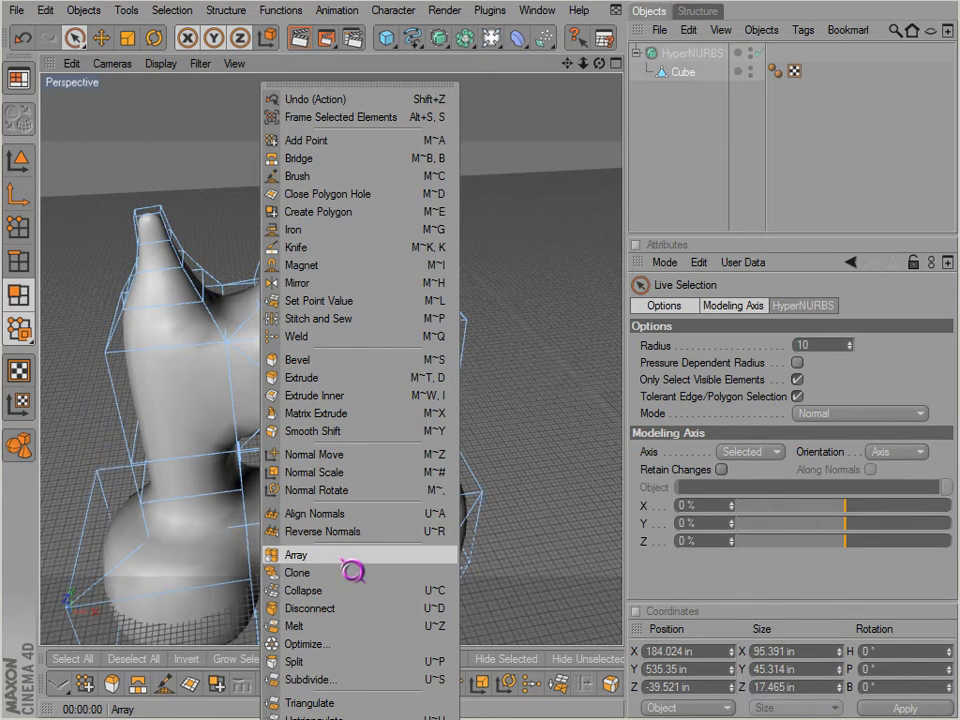
{"action": "mouse_move", "coordinate": [324, 532]}
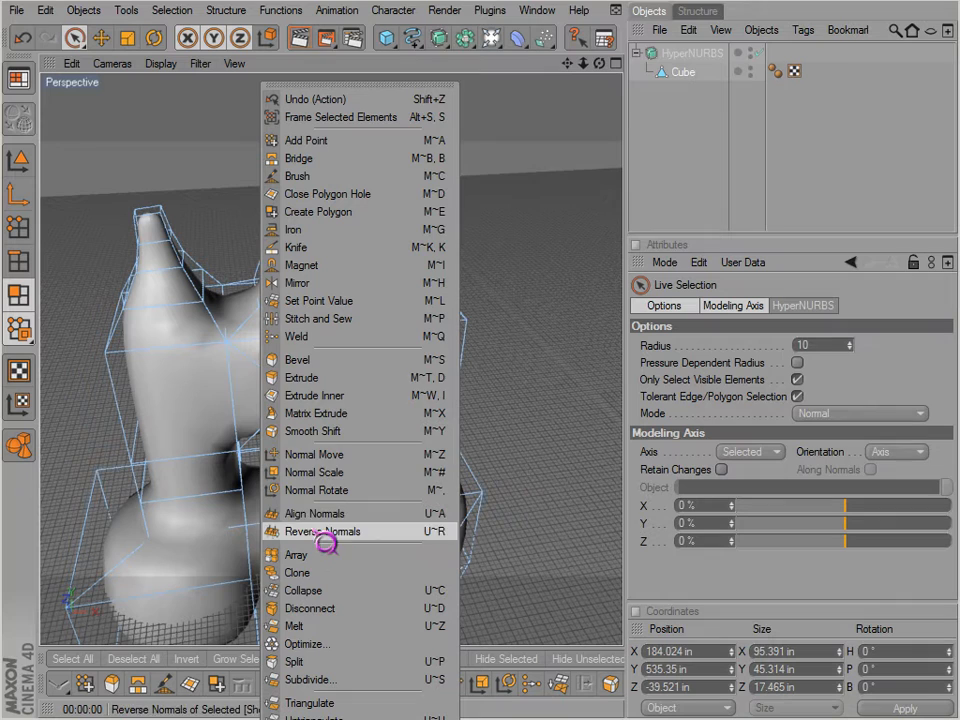
{"action": "left_click", "coordinate": [322, 532]}
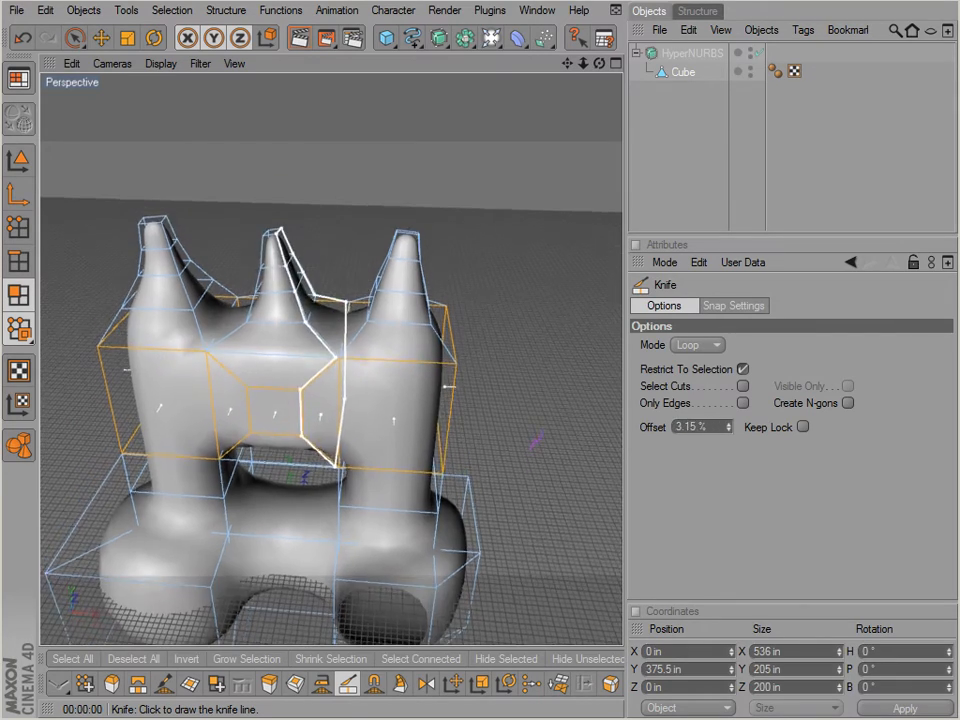
{"action": "left_click", "coordinate": [74, 36]}
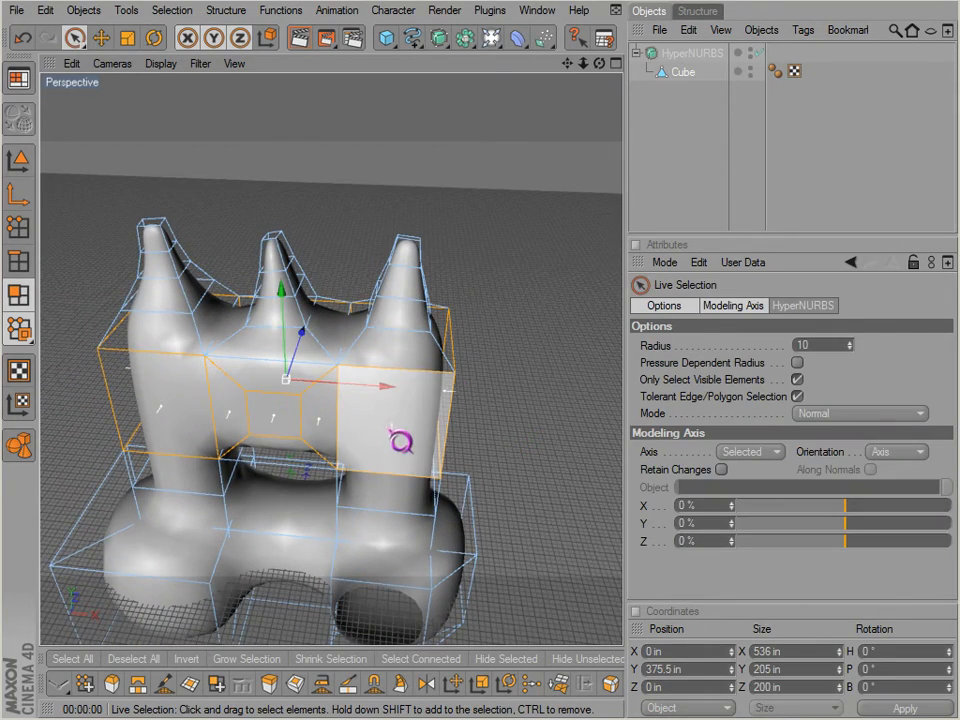